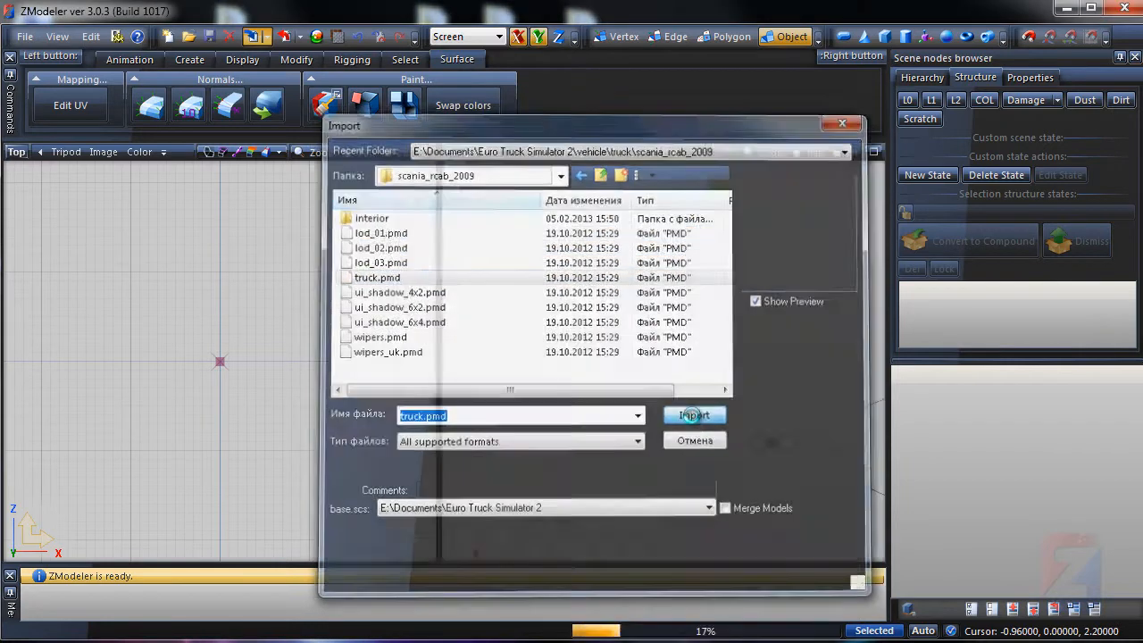
Import the Scania truck.pmd model file into the scene.
click(694, 416)
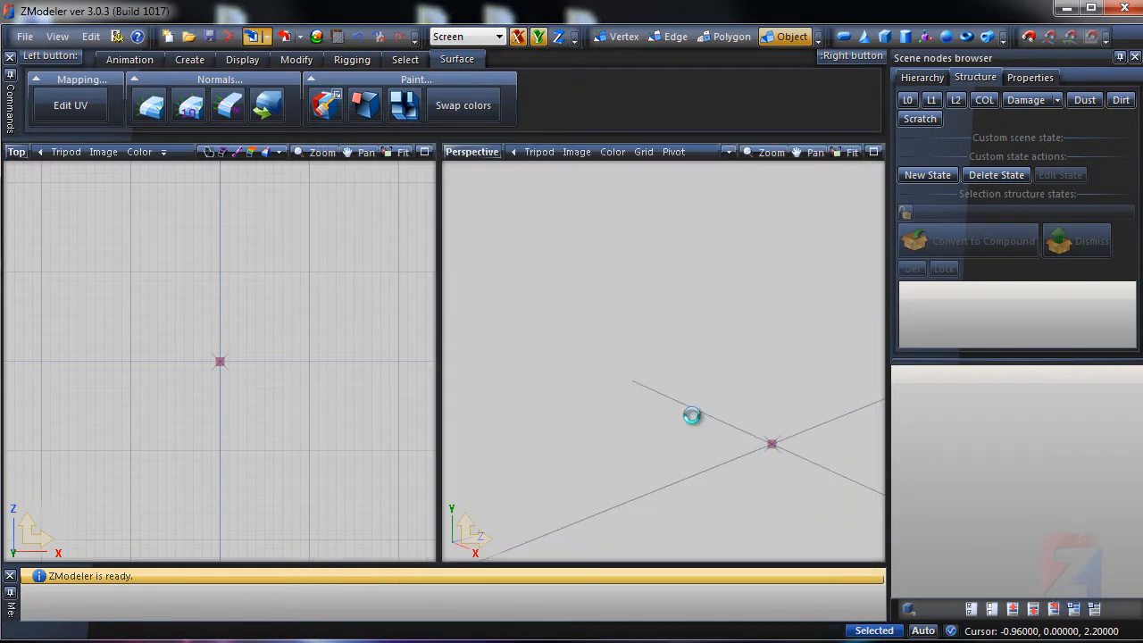
click(991, 611)
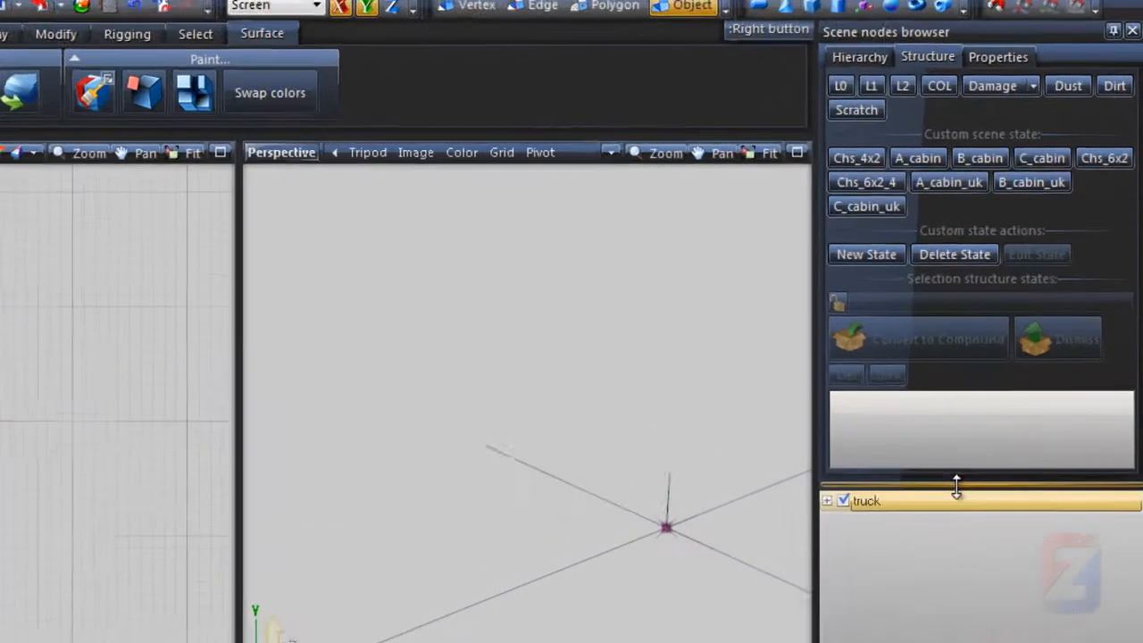
Activate the Chs_4x2 chassis and A_cabin states and maximize the Perspective viewport.
click(918, 158)
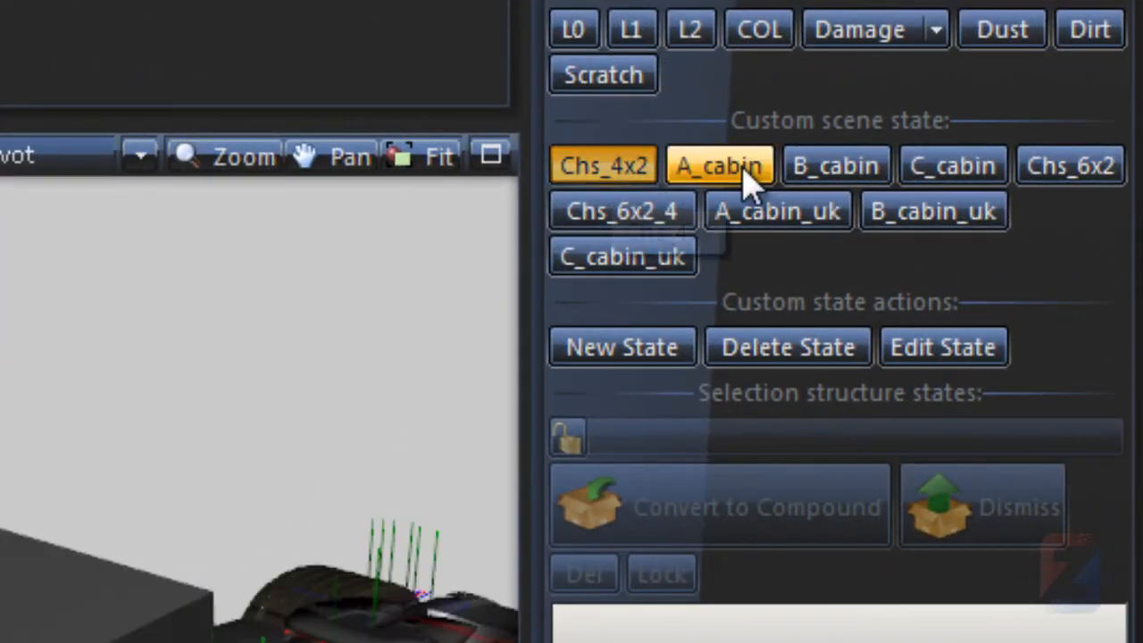
click(720, 166)
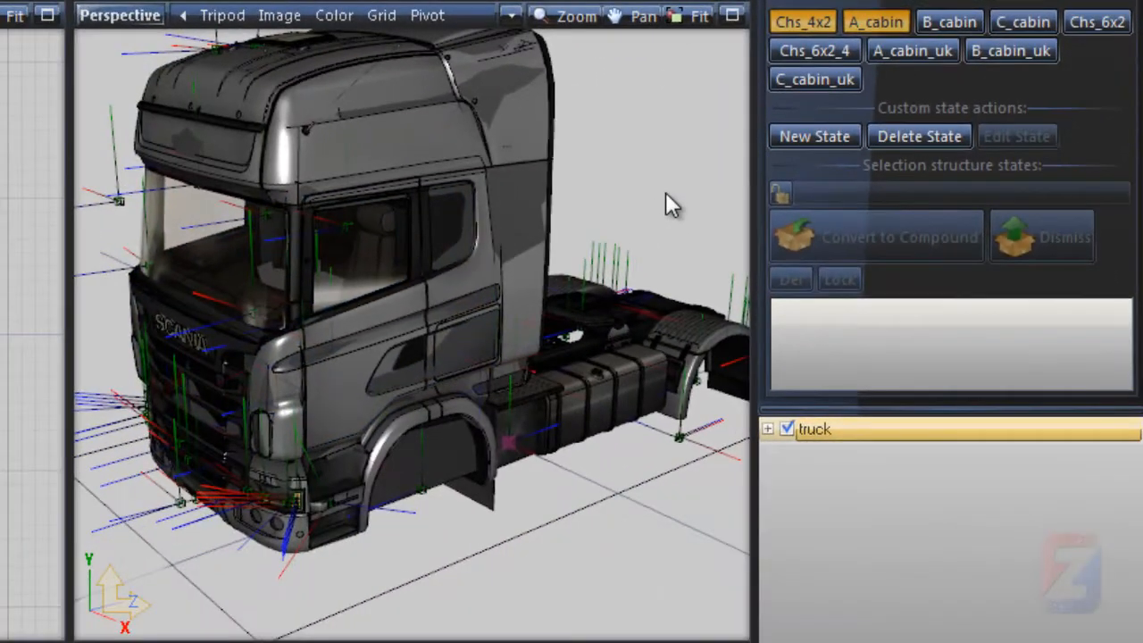
click(511, 16)
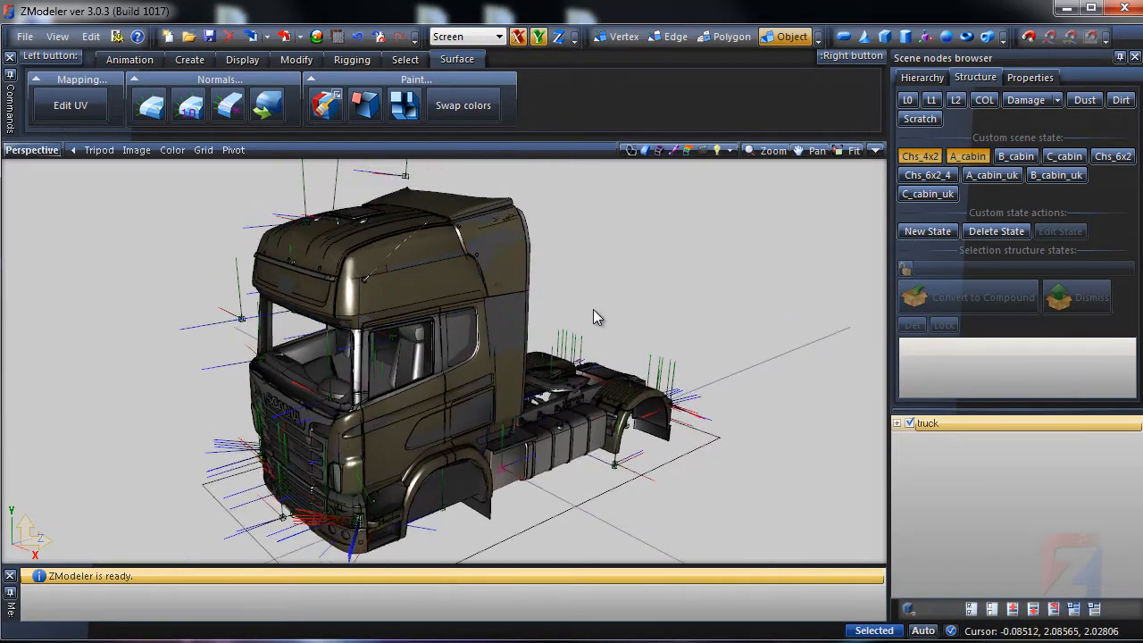
drag(597, 317, 656, 311)
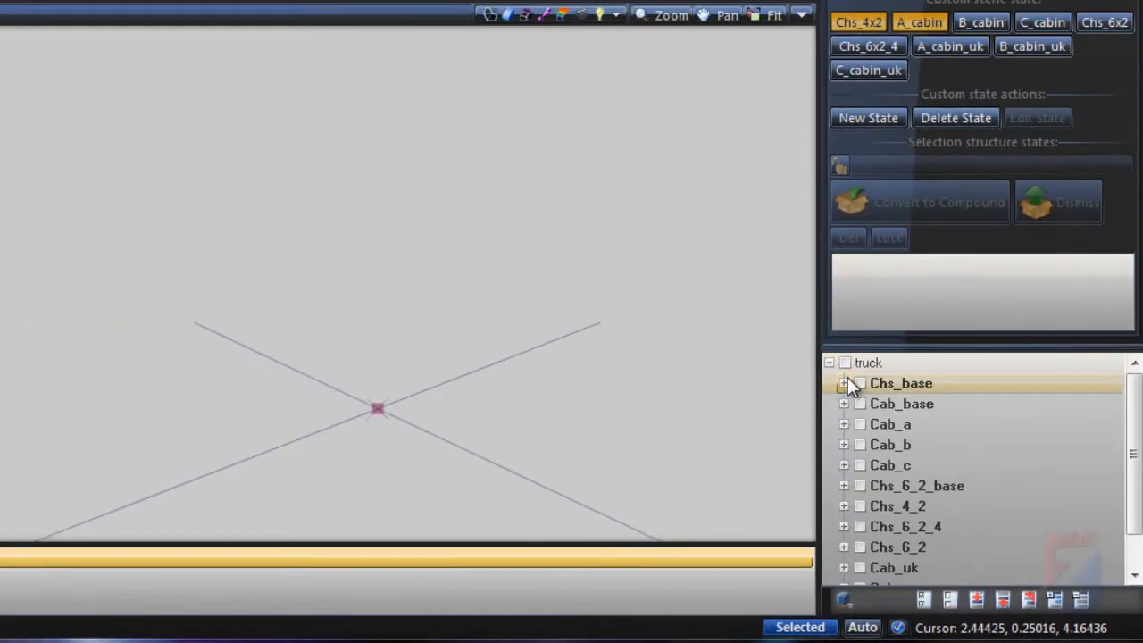
Show the Chs_base group with its 01, 04 and 07 parts, leaving 02 hidden.
click(859, 383)
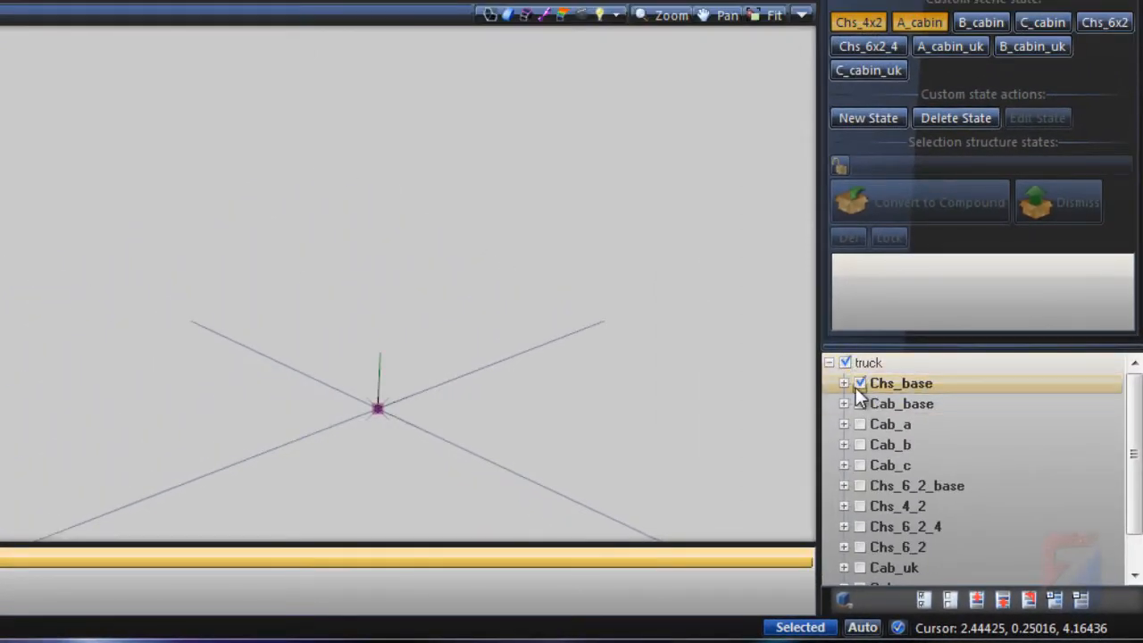
click(844, 383)
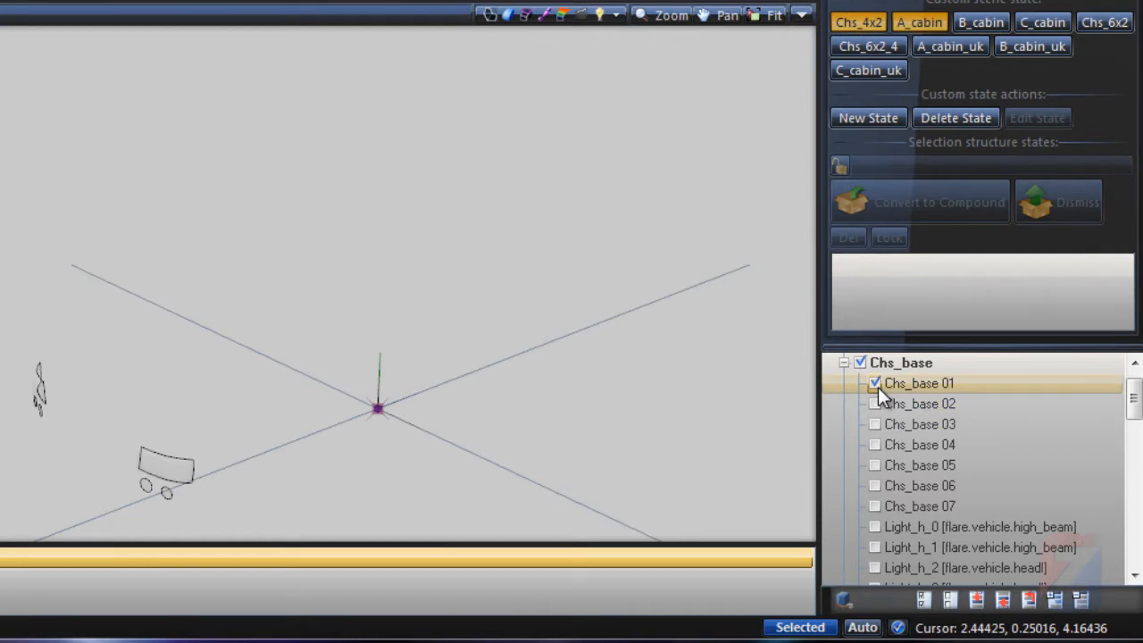
click(874, 403)
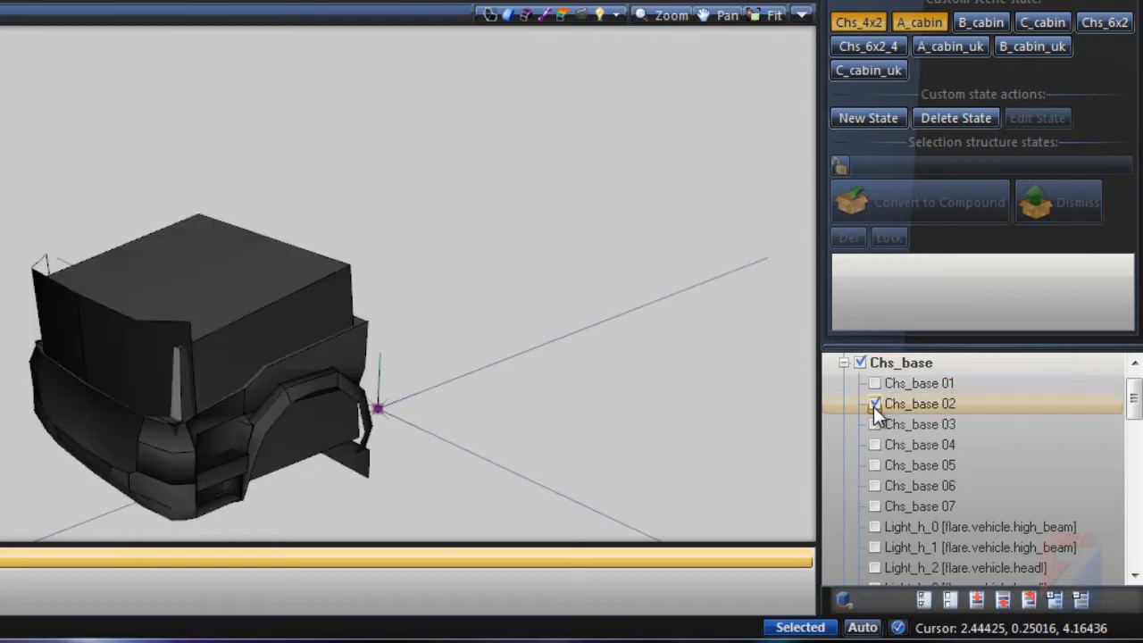
click(875, 404)
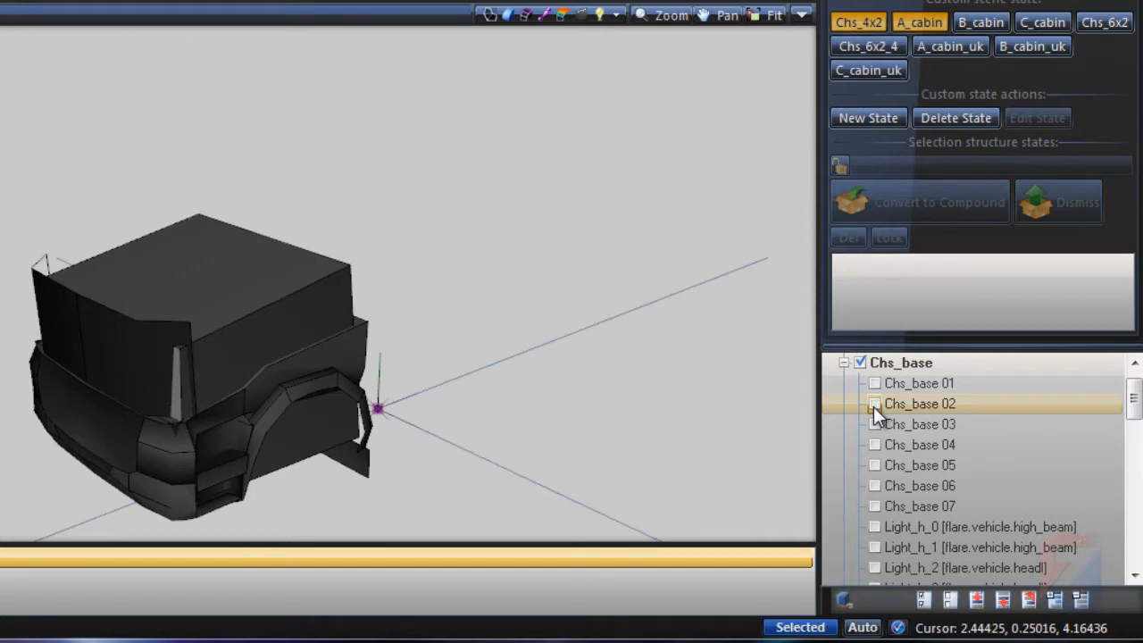
click(876, 445)
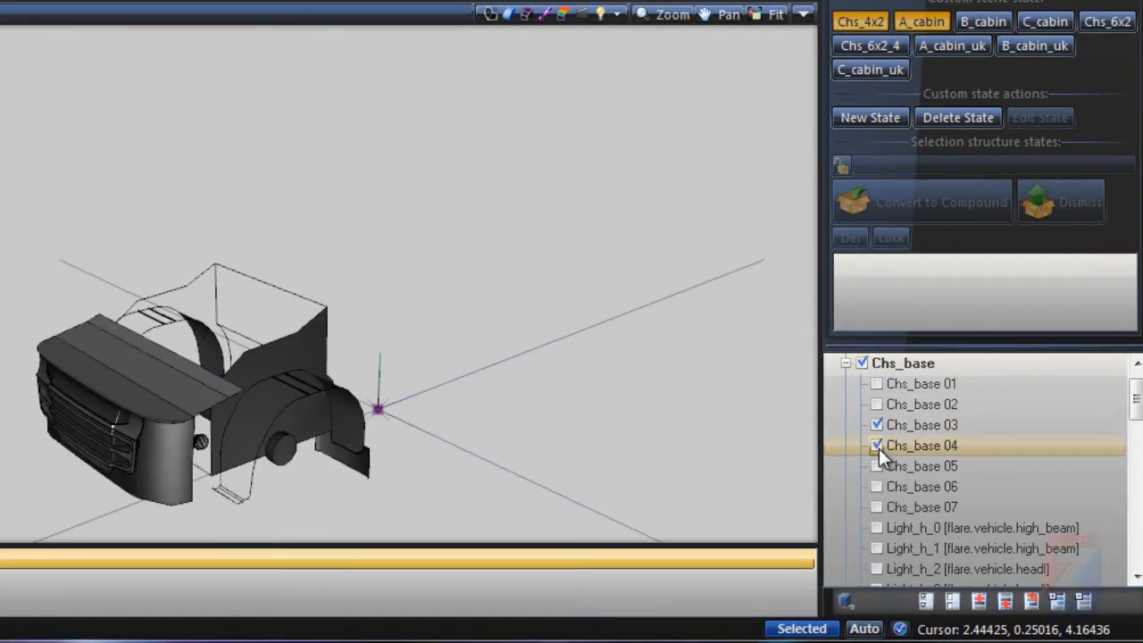
click(877, 506)
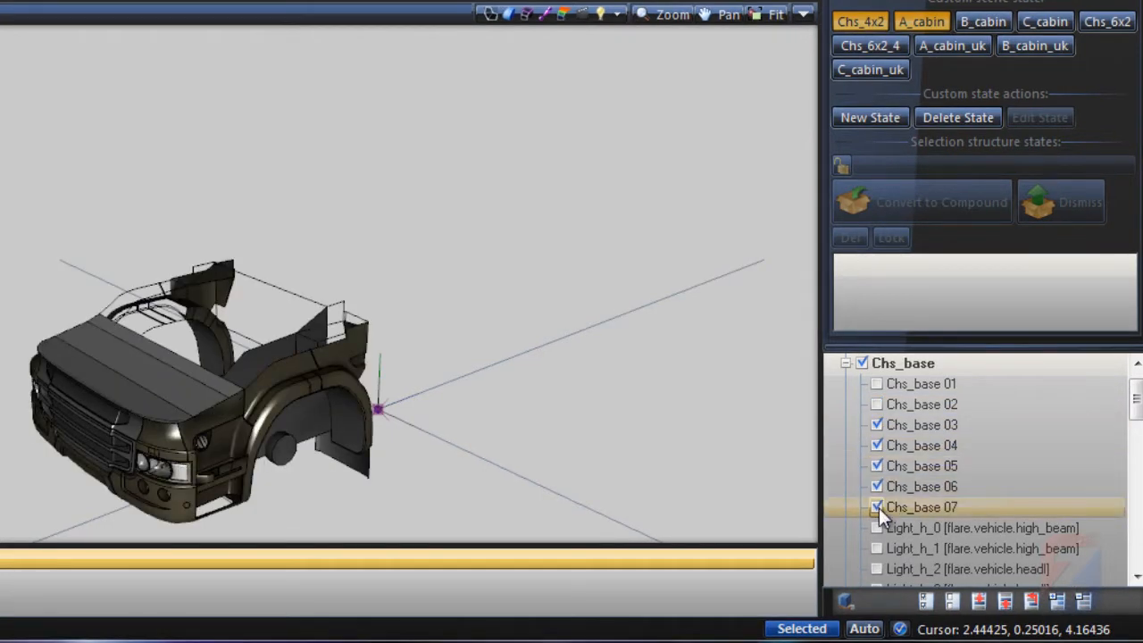
scroll(down, 3)
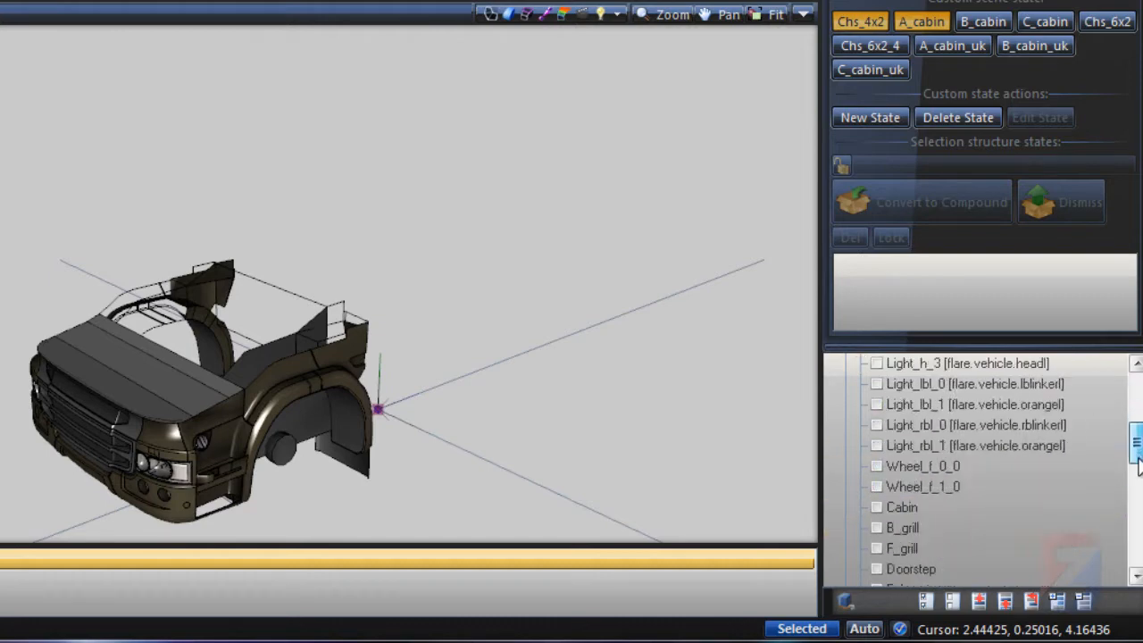
scroll(down, 3)
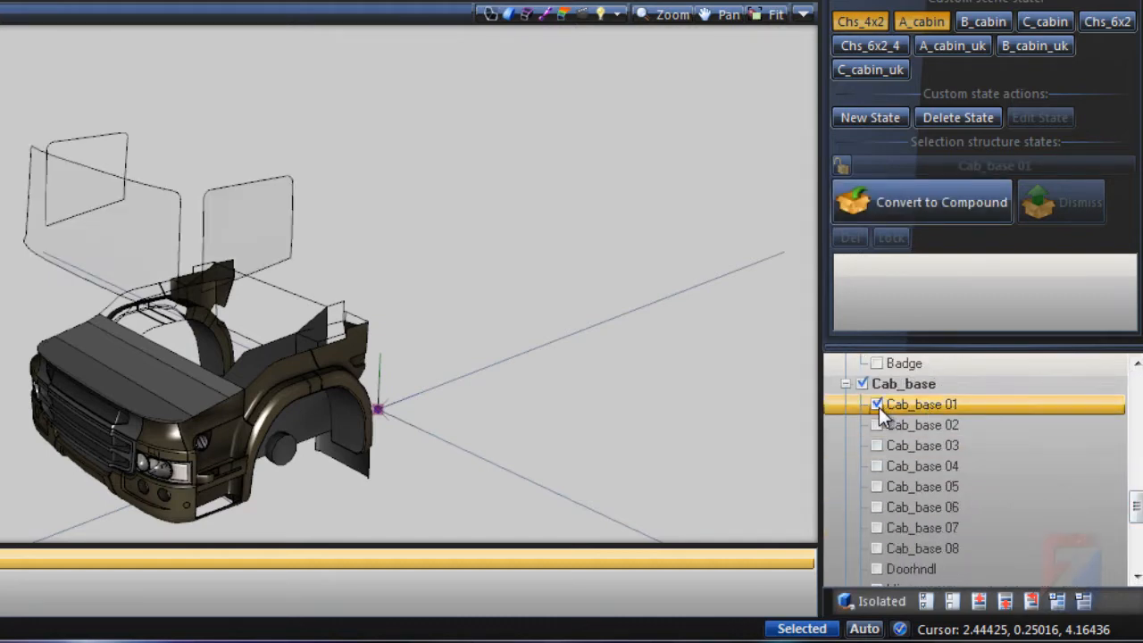
Hide the Cab_base 01 window, then show the Cab_a, Chs_4_2 and Cab_eu groups with their parts.
click(877, 404)
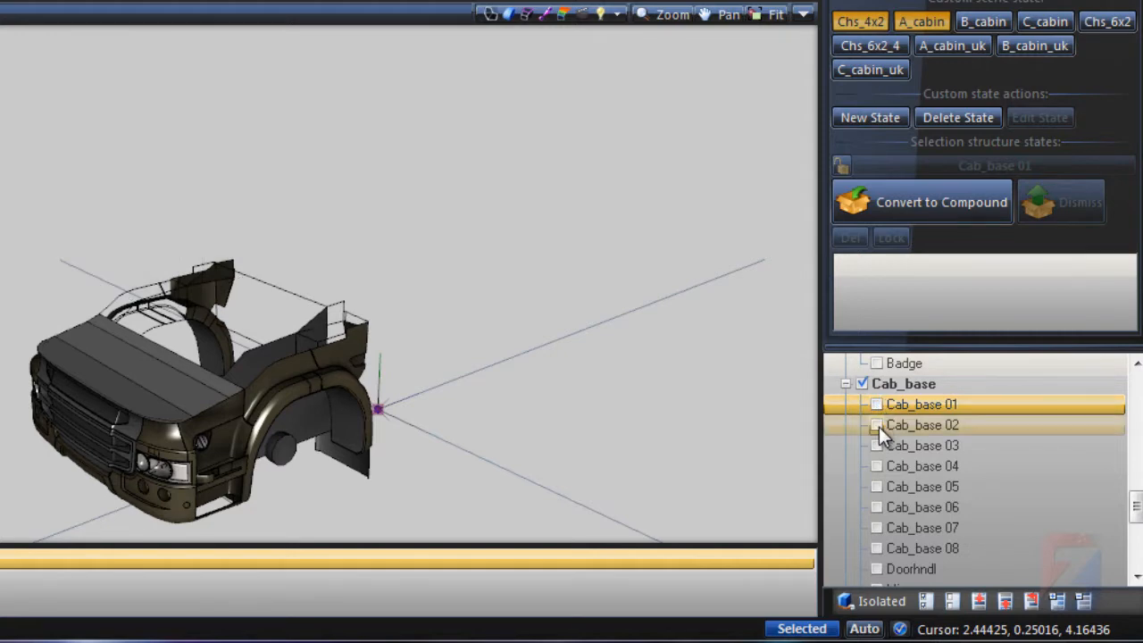
mouse_move(922, 446)
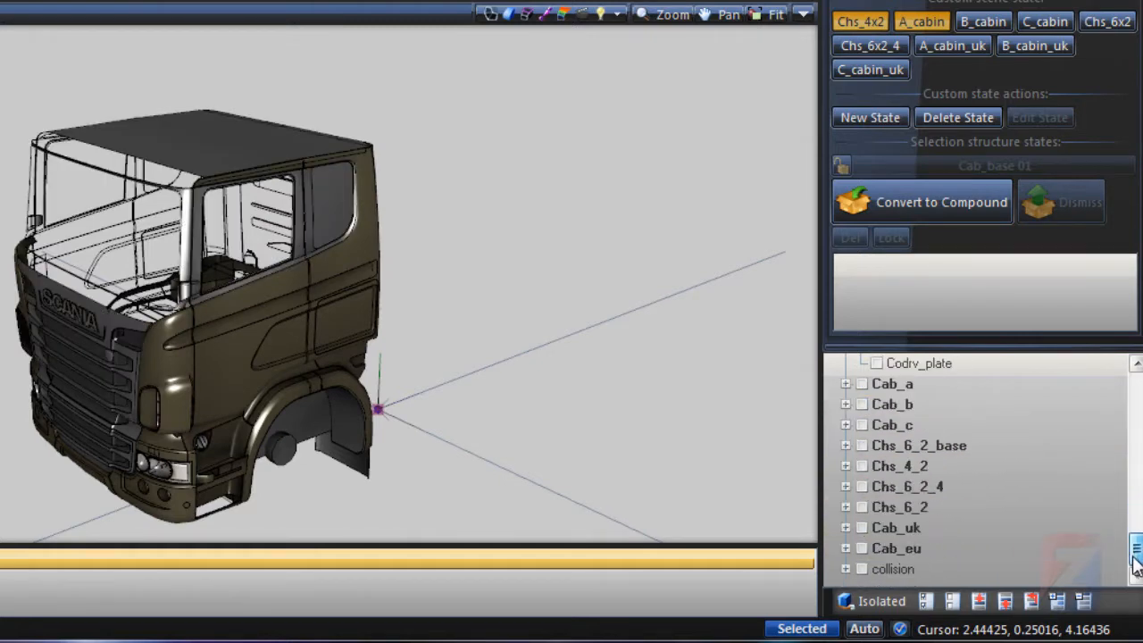
click(892, 383)
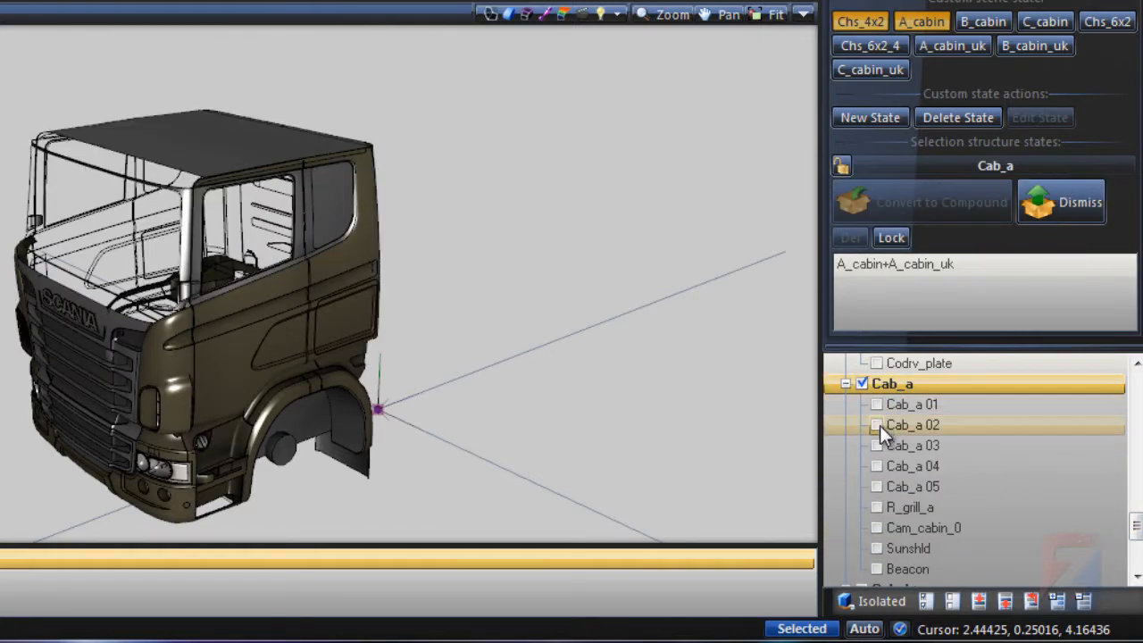
click(878, 445)
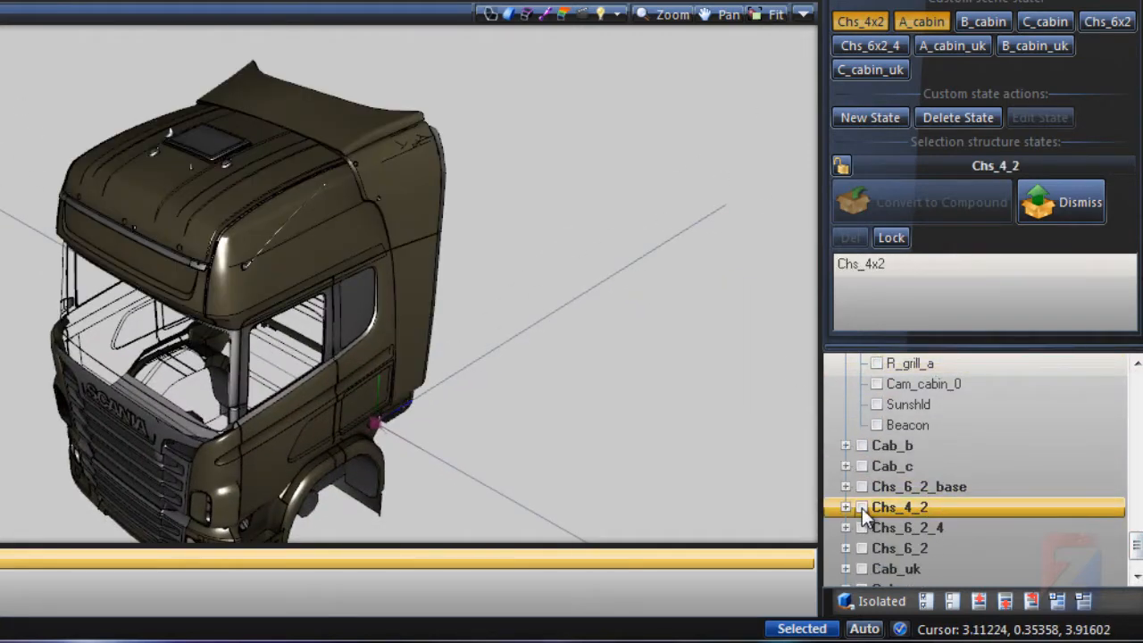
click(846, 506)
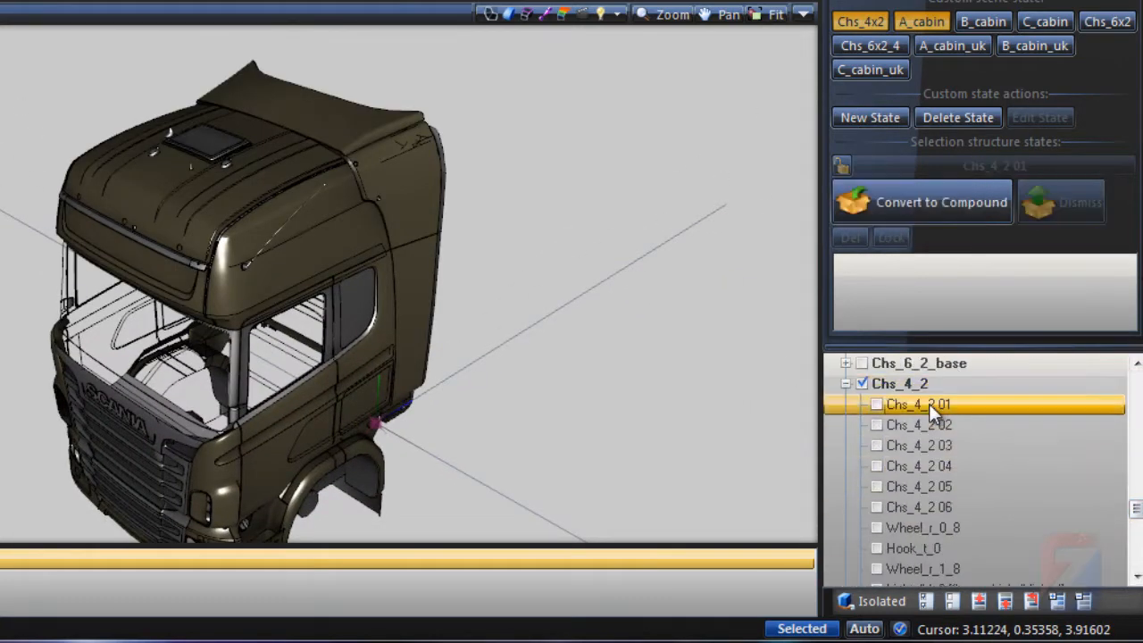
click(876, 404)
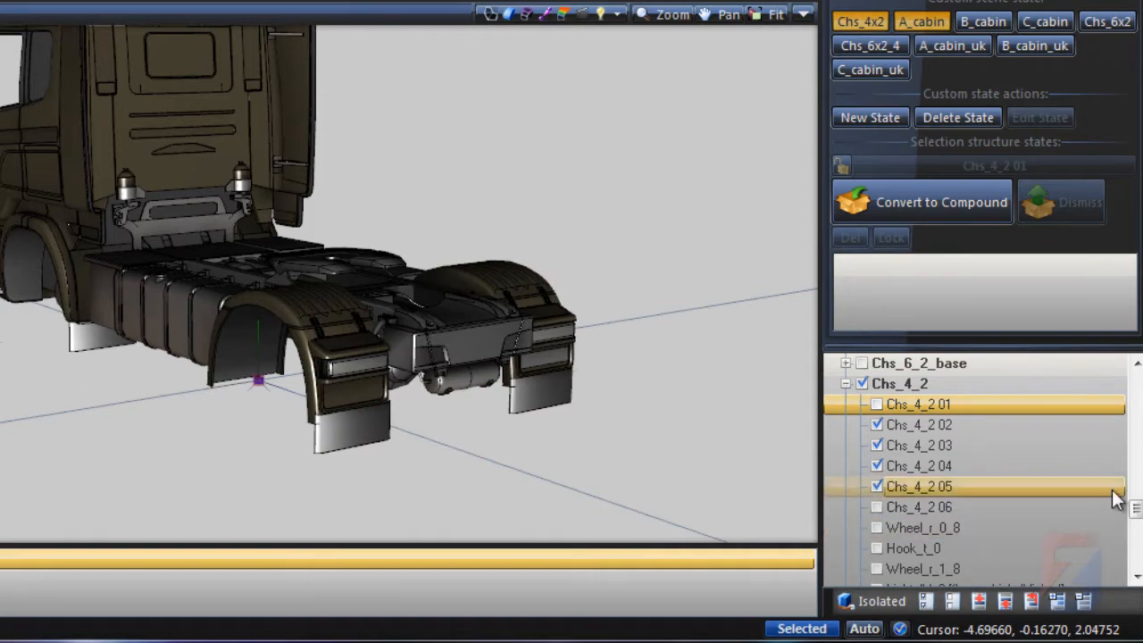
click(896, 548)
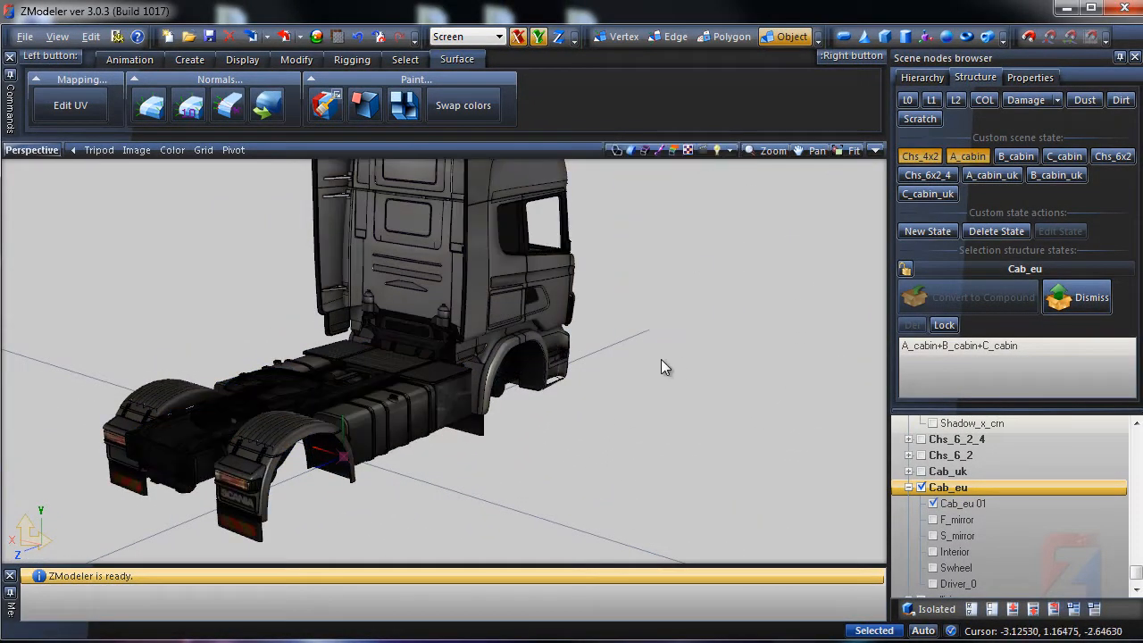
Orbit to the truck's front and bring up the Perspective viewport's display options.
drag(665, 366, 541, 364)
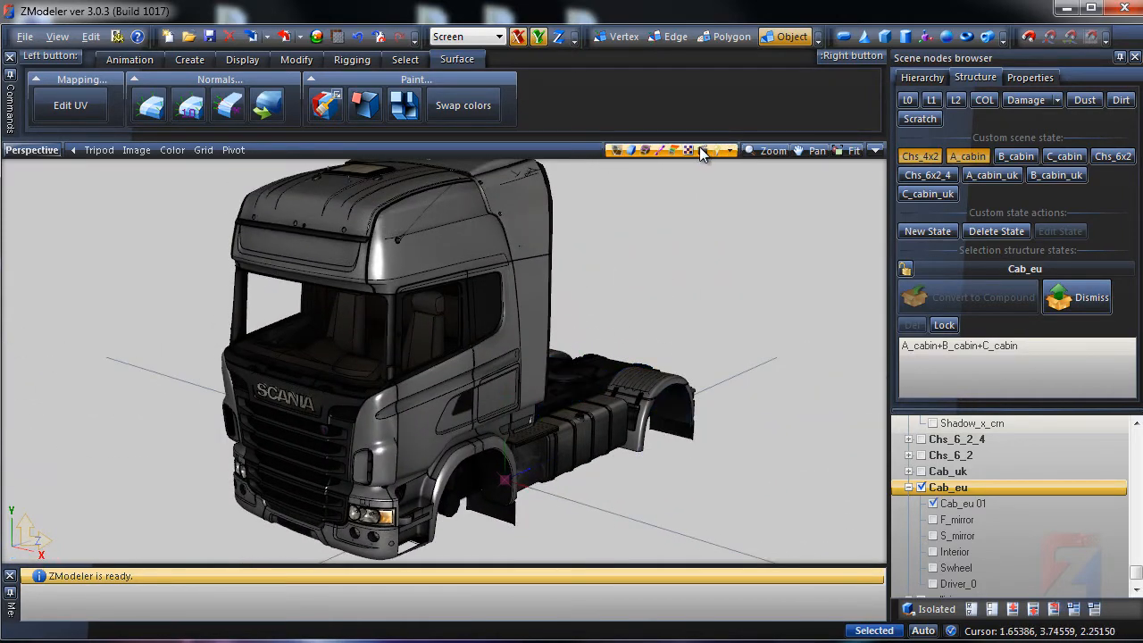
click(719, 149)
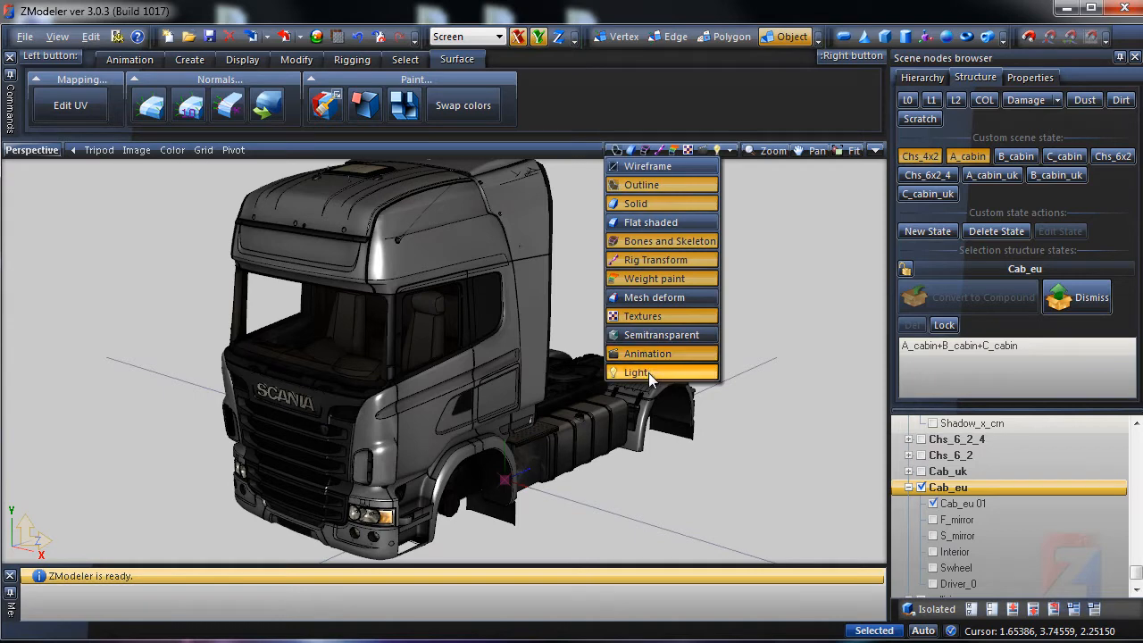
mouse_move(714, 150)
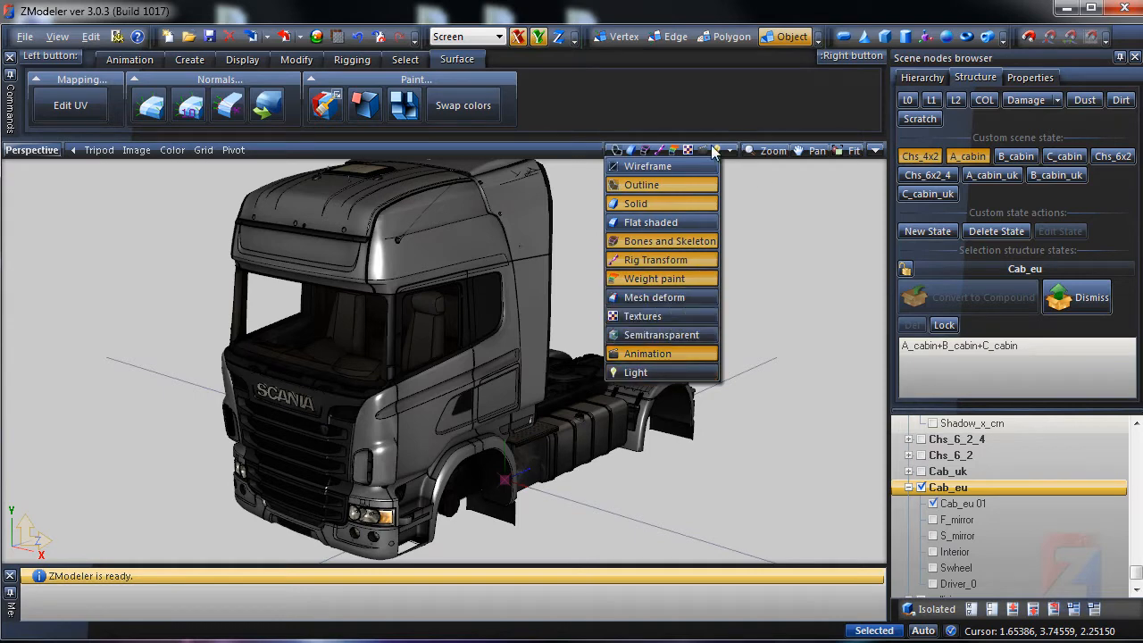
mouse_move(636, 444)
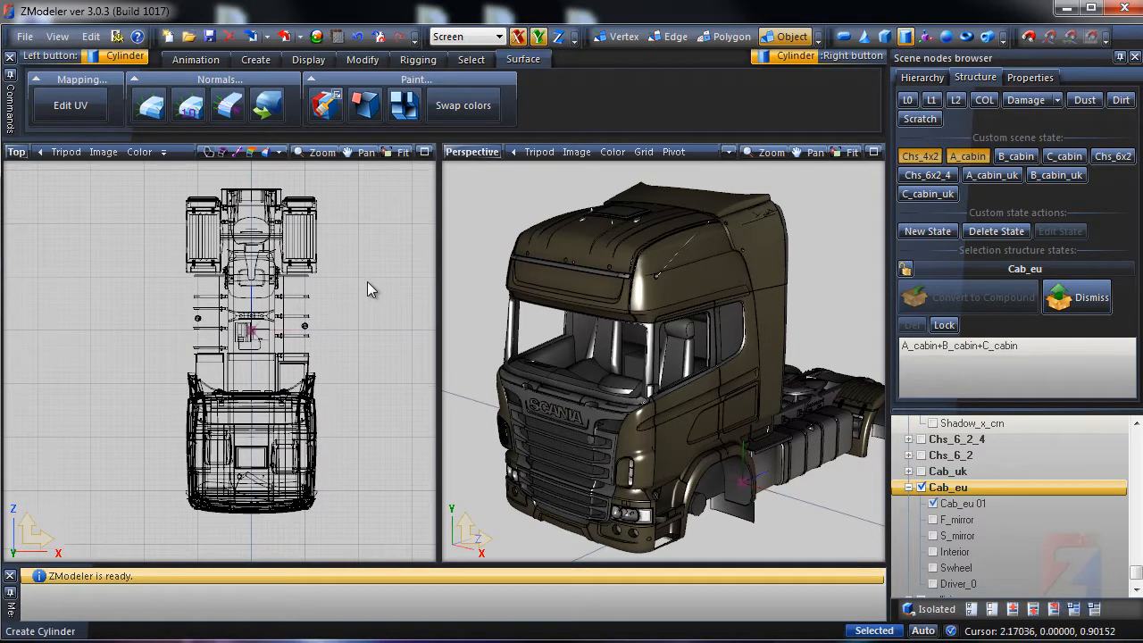
Place a cylinder around the truck and set the Top viewport to Wireframe display.
click(268, 335)
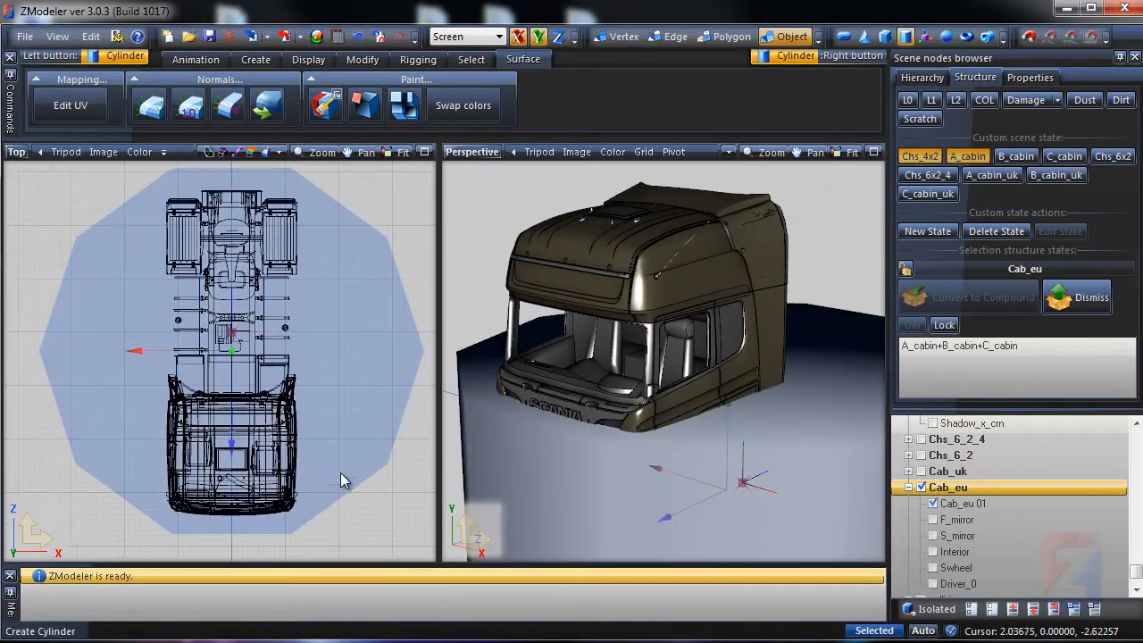
click(251, 152)
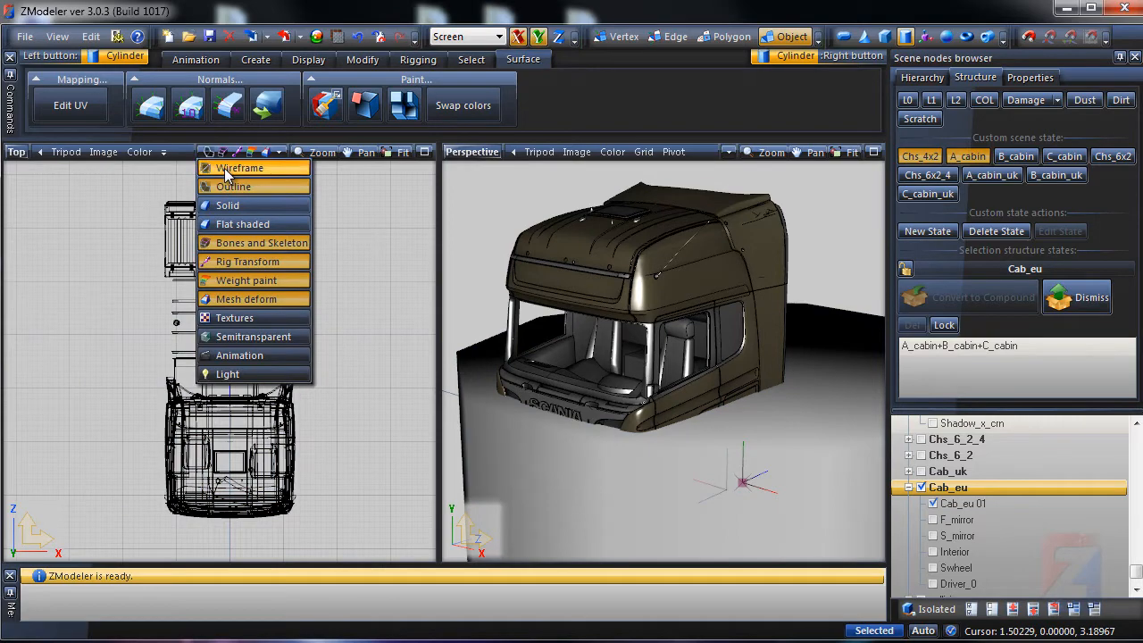
click(239, 167)
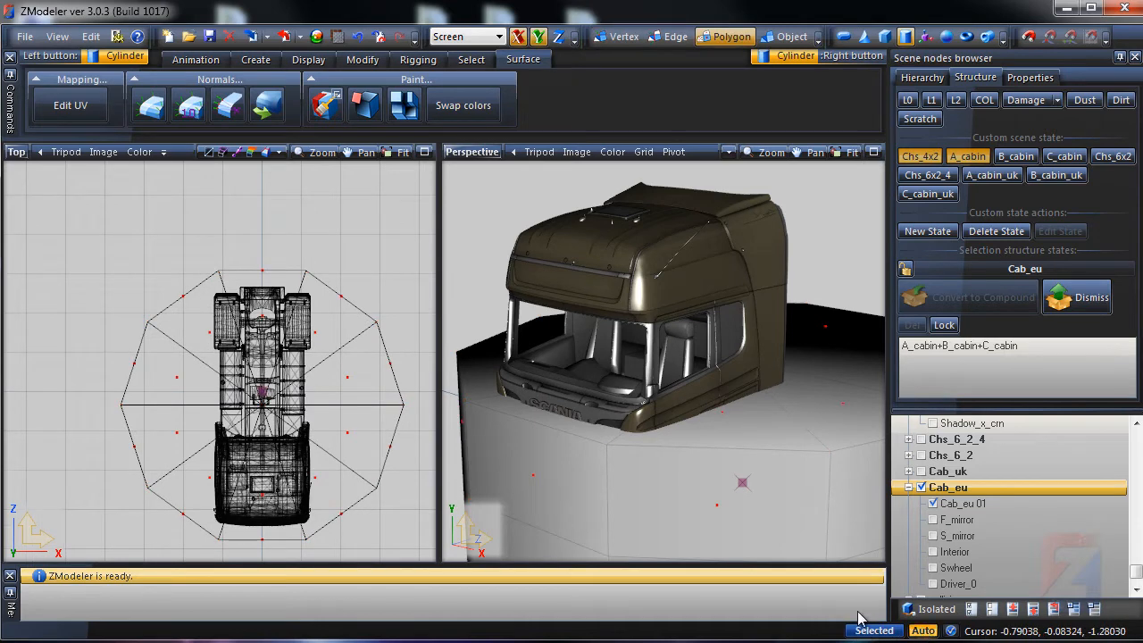
Extrude the selected cylinder faces into an extra ring and switch the right viewport to Front.
drag(67, 185, 416, 404)
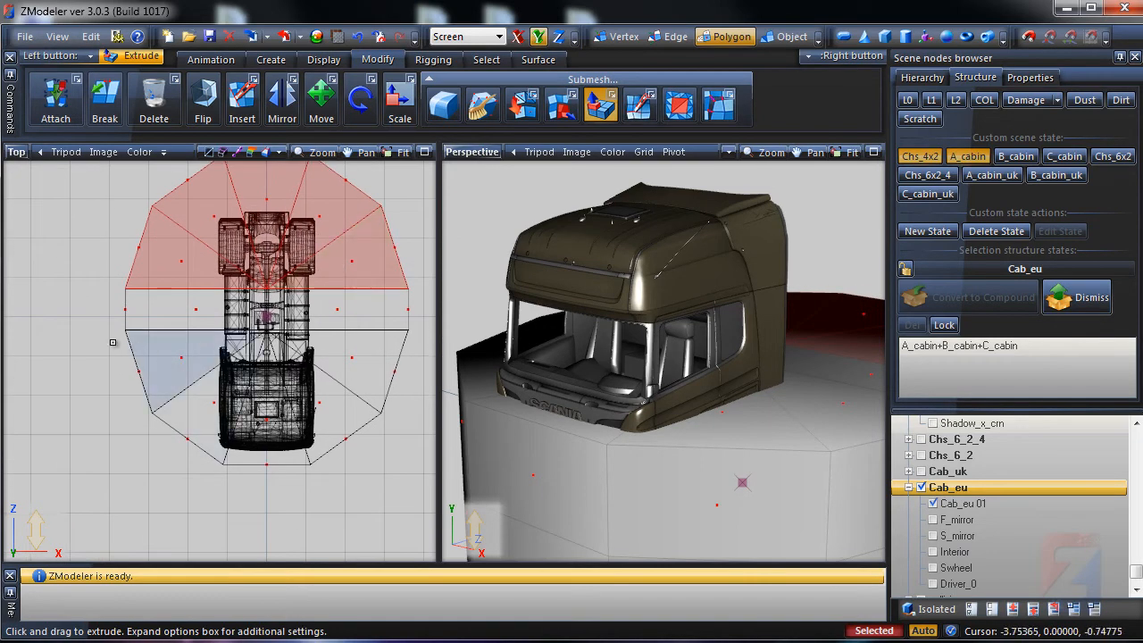
click(321, 98)
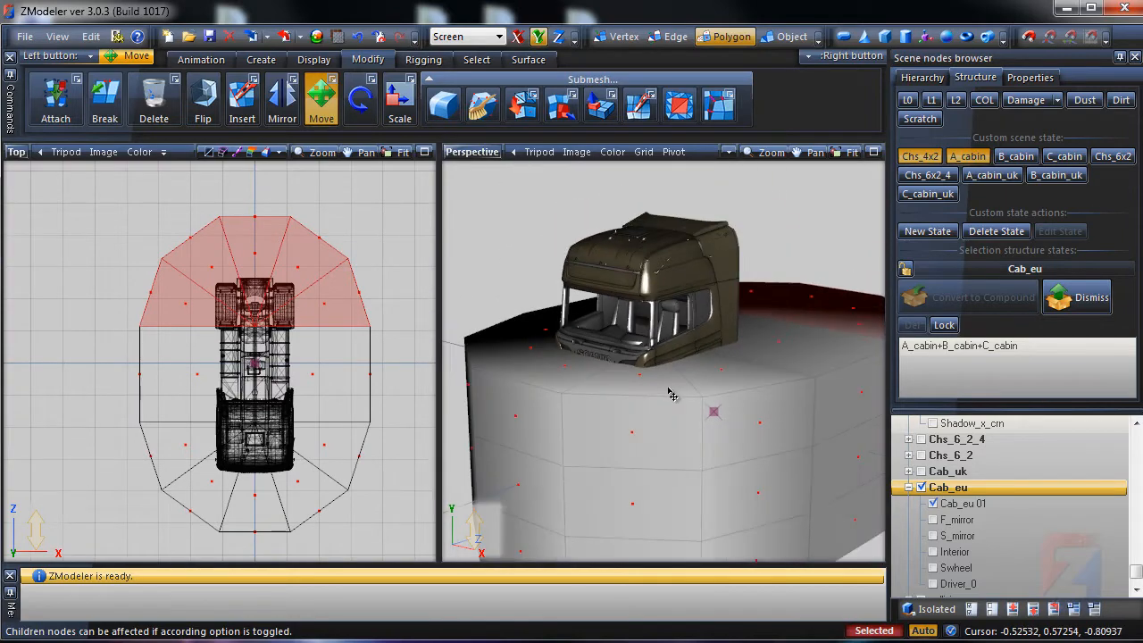
click(472, 151)
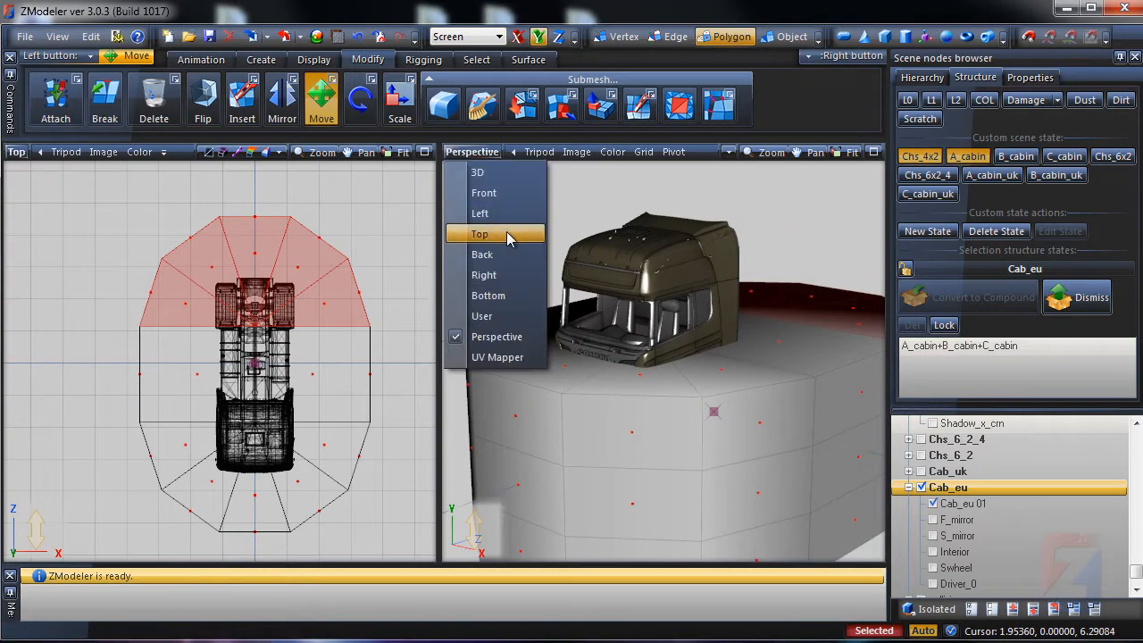
click(484, 192)
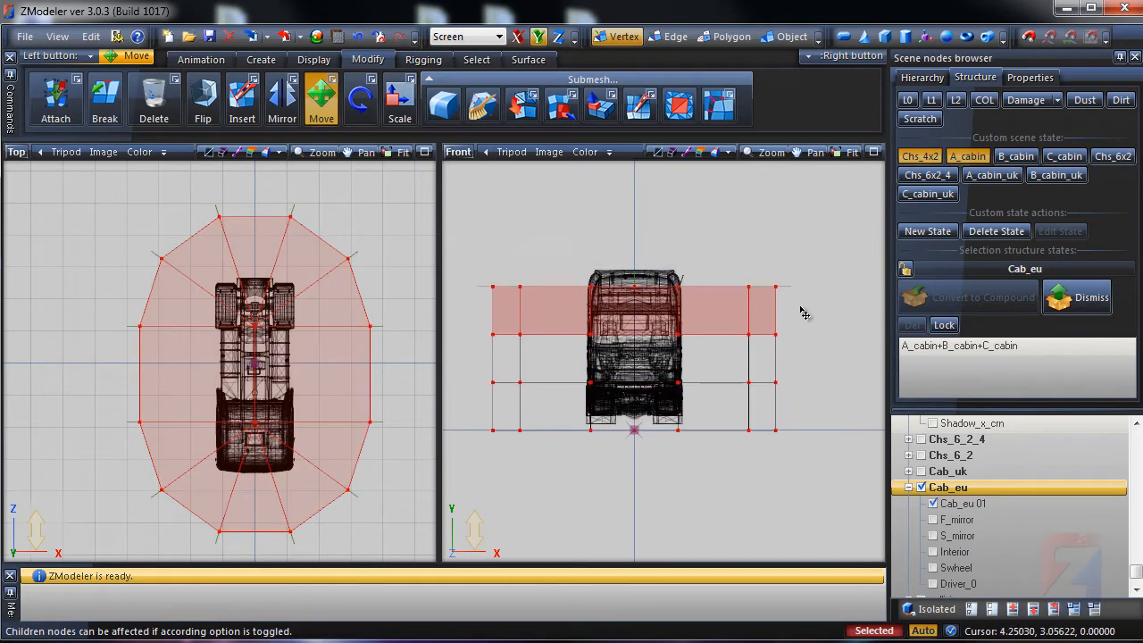
Raise the bath's top vertex row above the truck's roof, then select all vertices for scaling.
drag(804, 313, 783, 257)
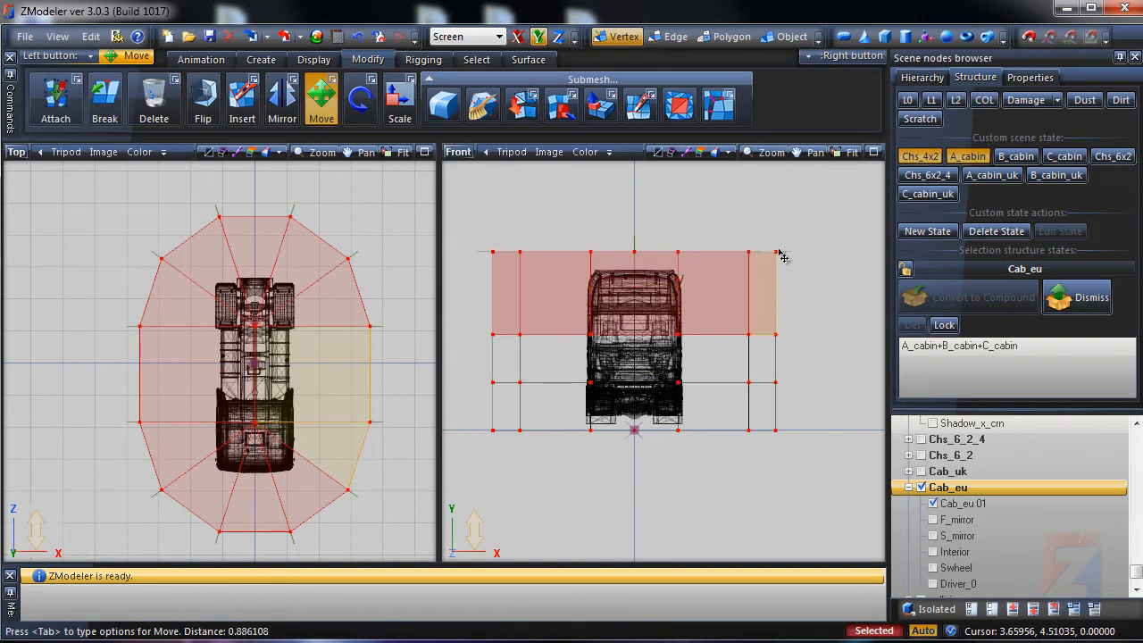
drag(784, 256, 784, 390)
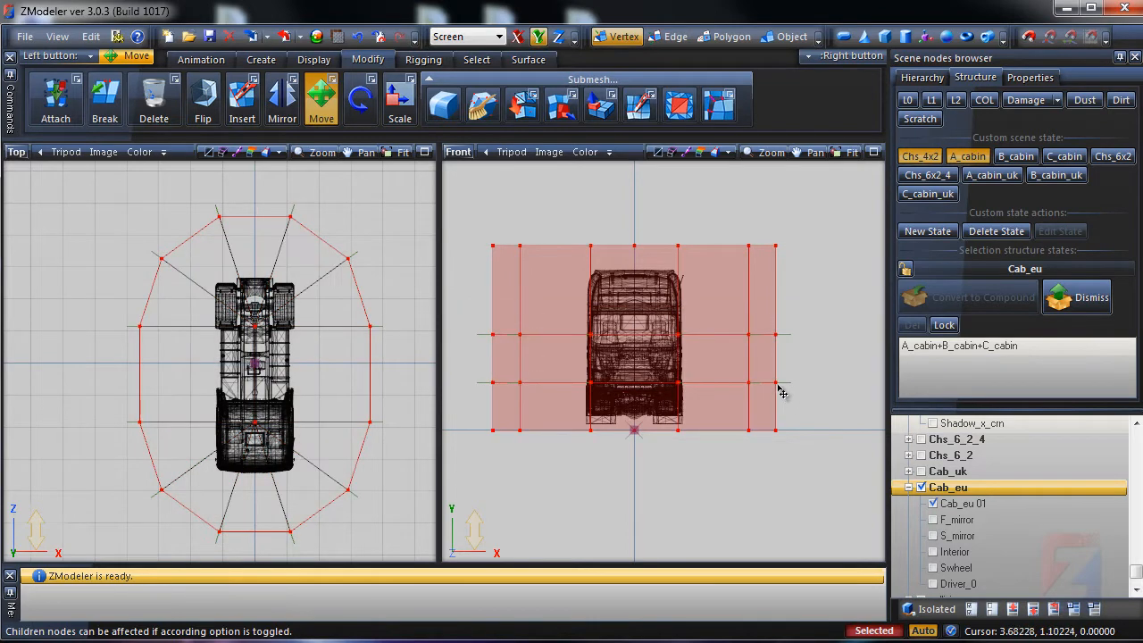
drag(777, 389, 783, 420)
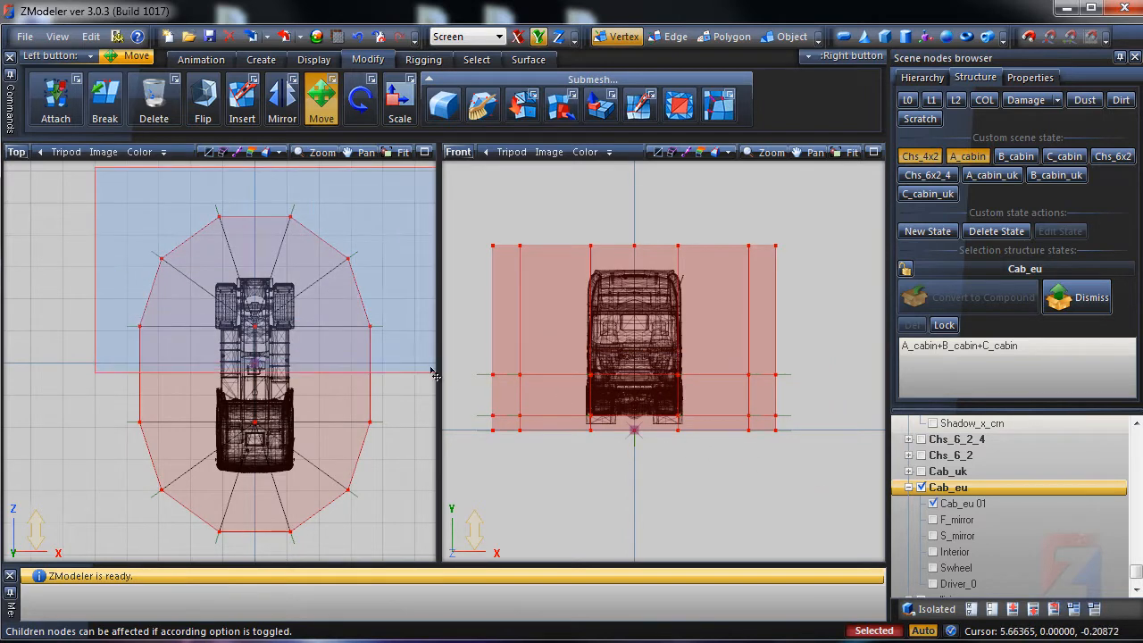
key(ctrl)
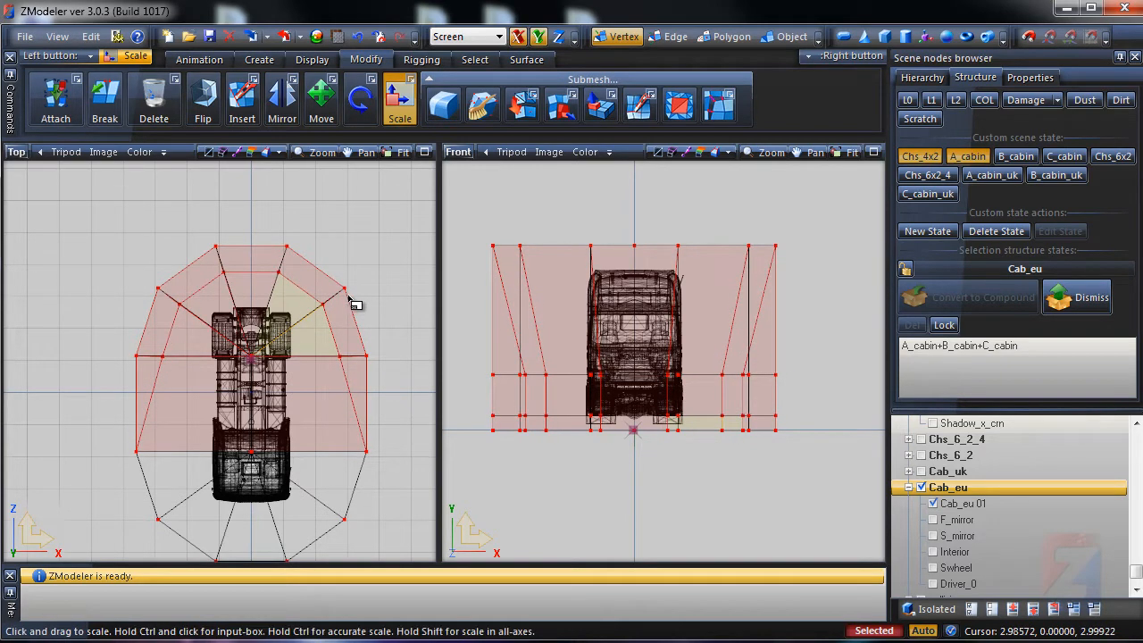
Scale the bath's lower vertex rings inward so it tapers into a bowl under the truck.
key(Ctrl)
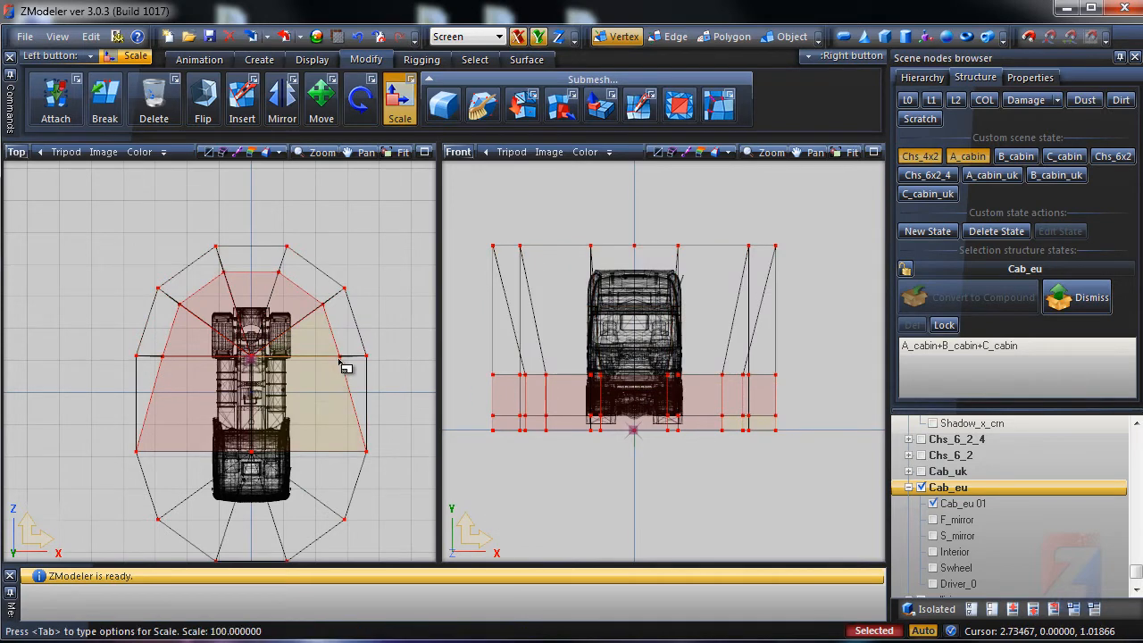
drag(346, 366, 346, 380)
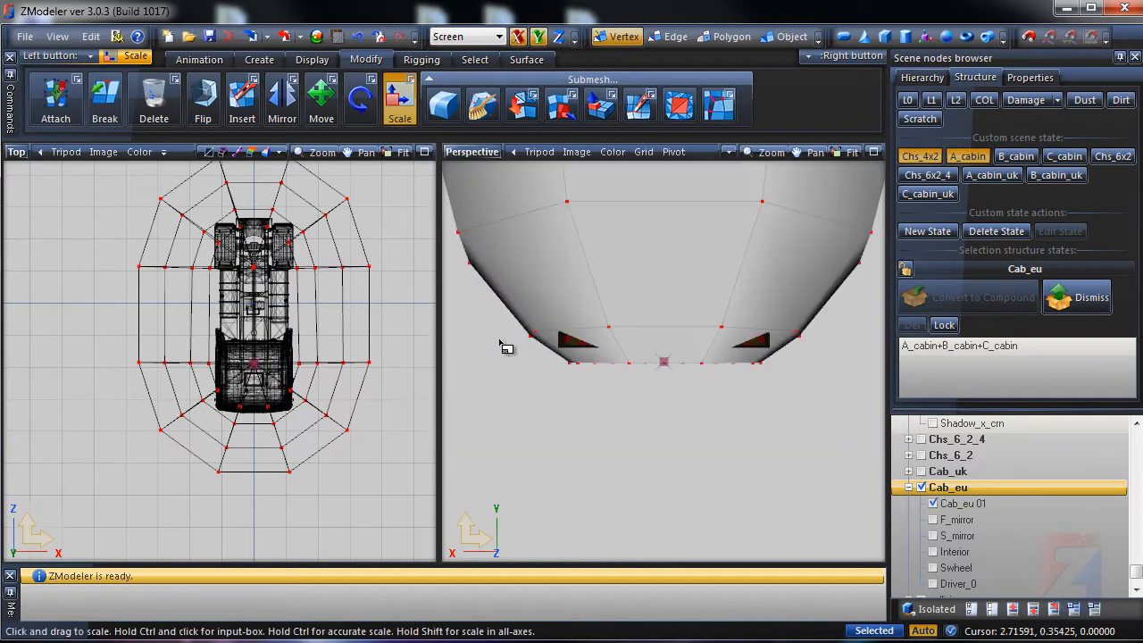
click(731, 36)
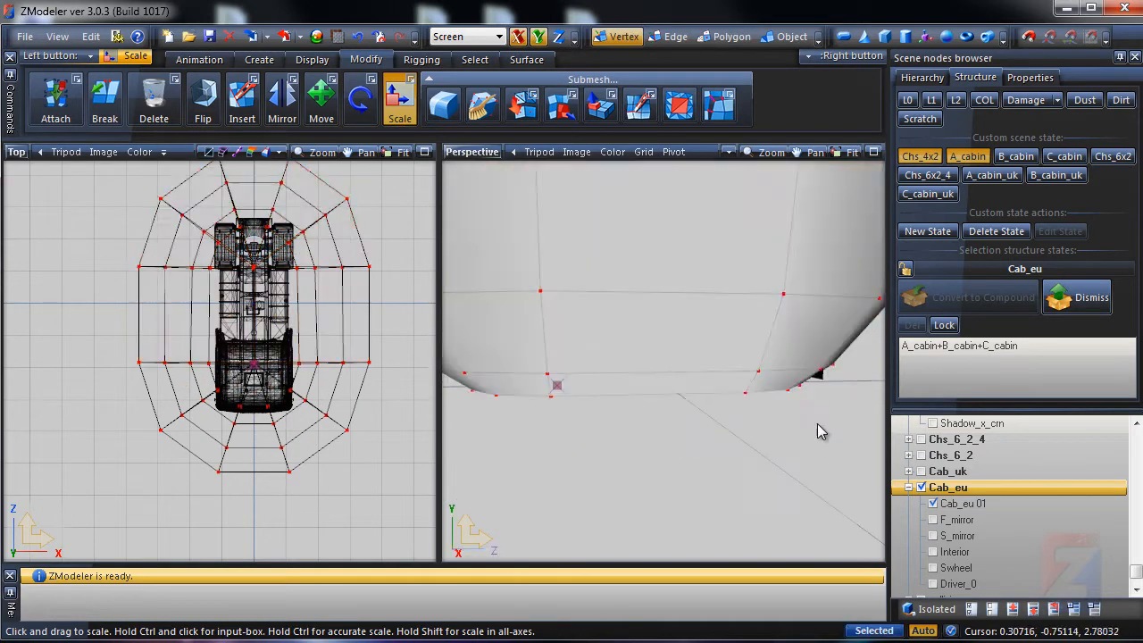
click(321, 98)
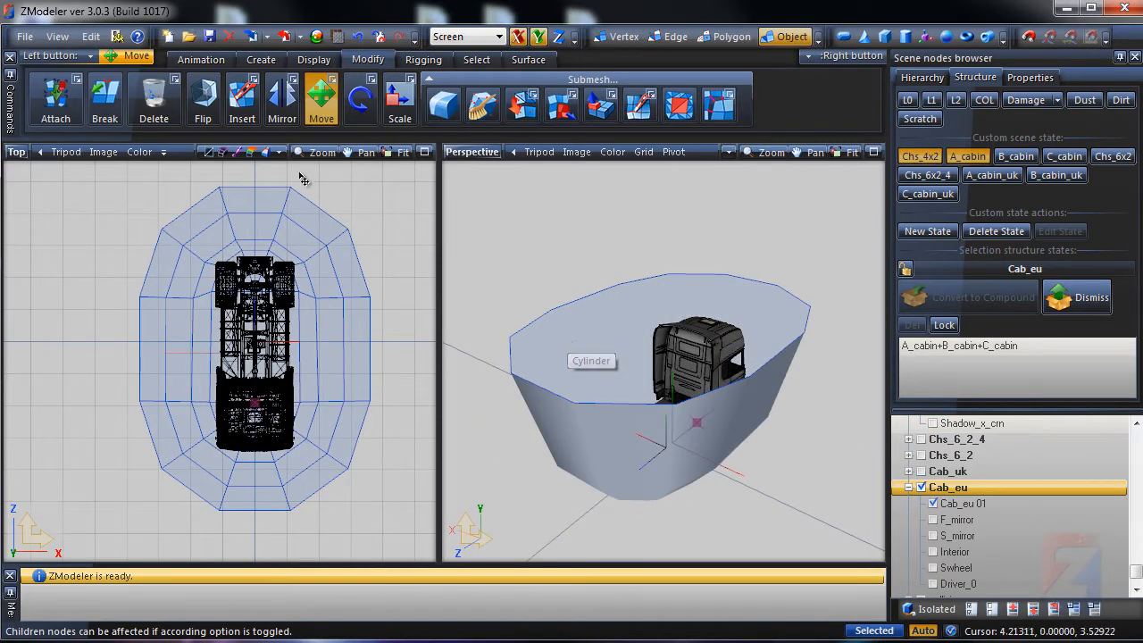
Flip the bath cylinder's faces inward and view it flat-shaded around the truck.
click(203, 98)
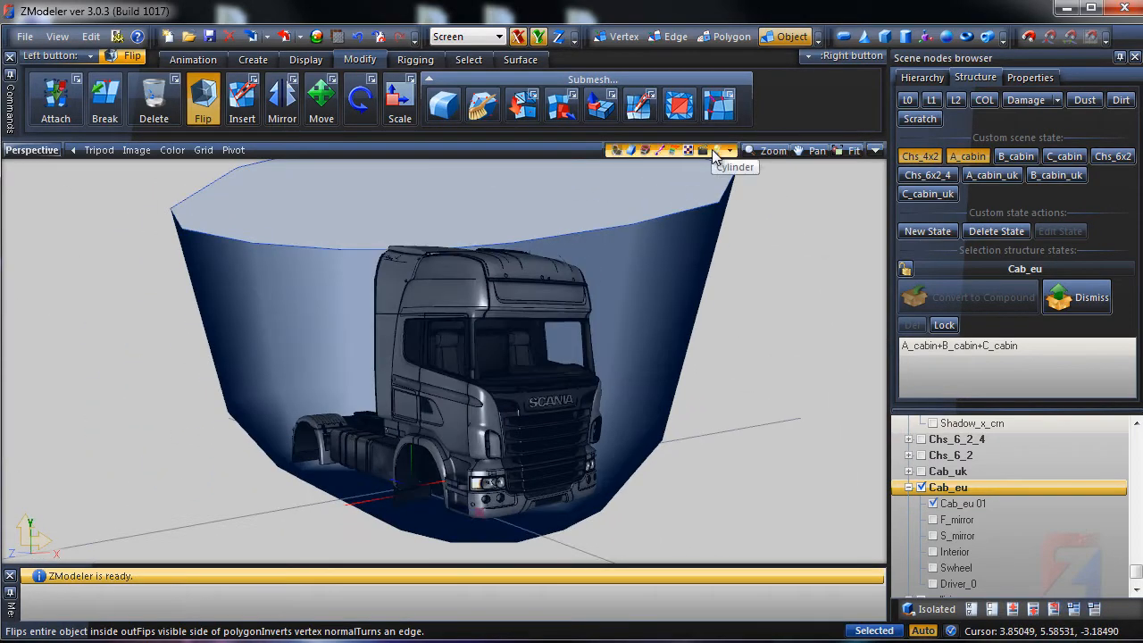
click(715, 150)
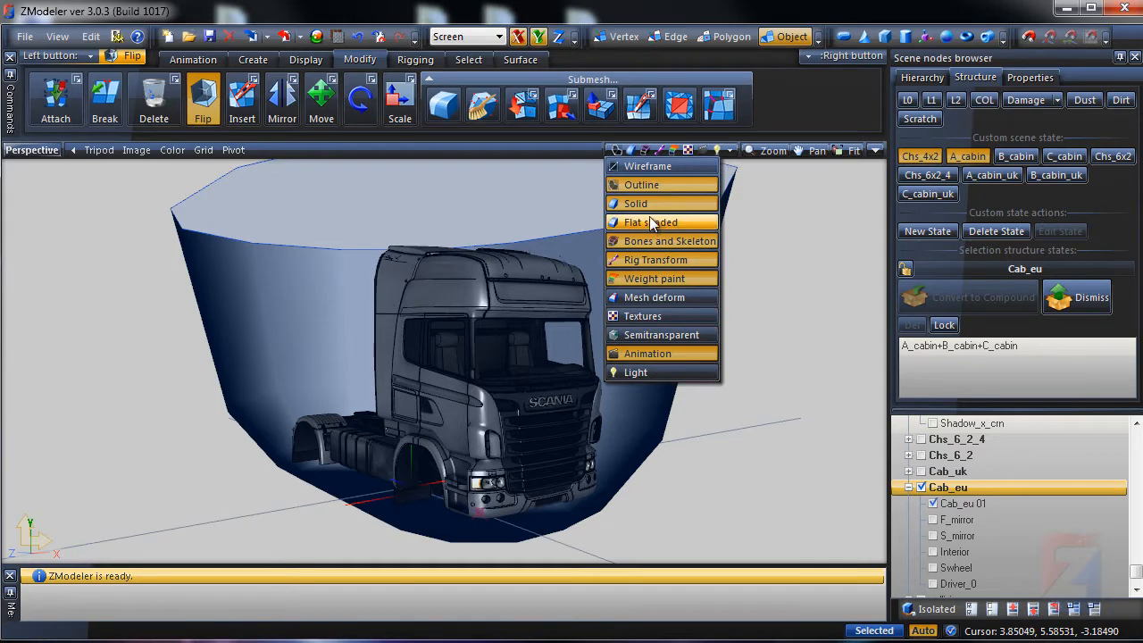
click(651, 221)
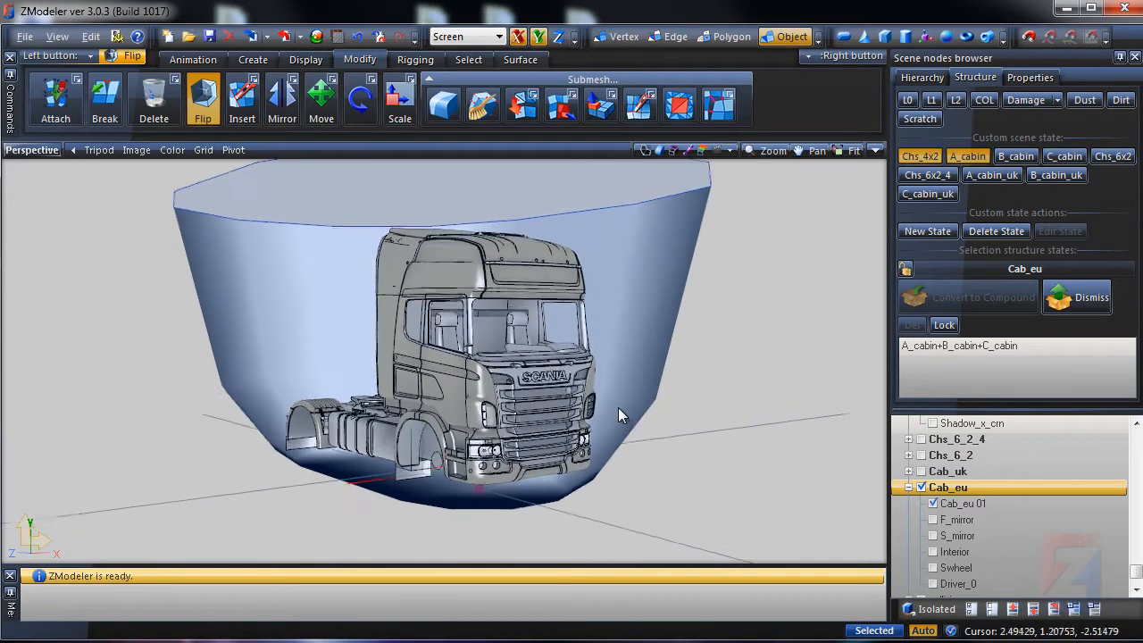
drag(621, 415, 375, 411)
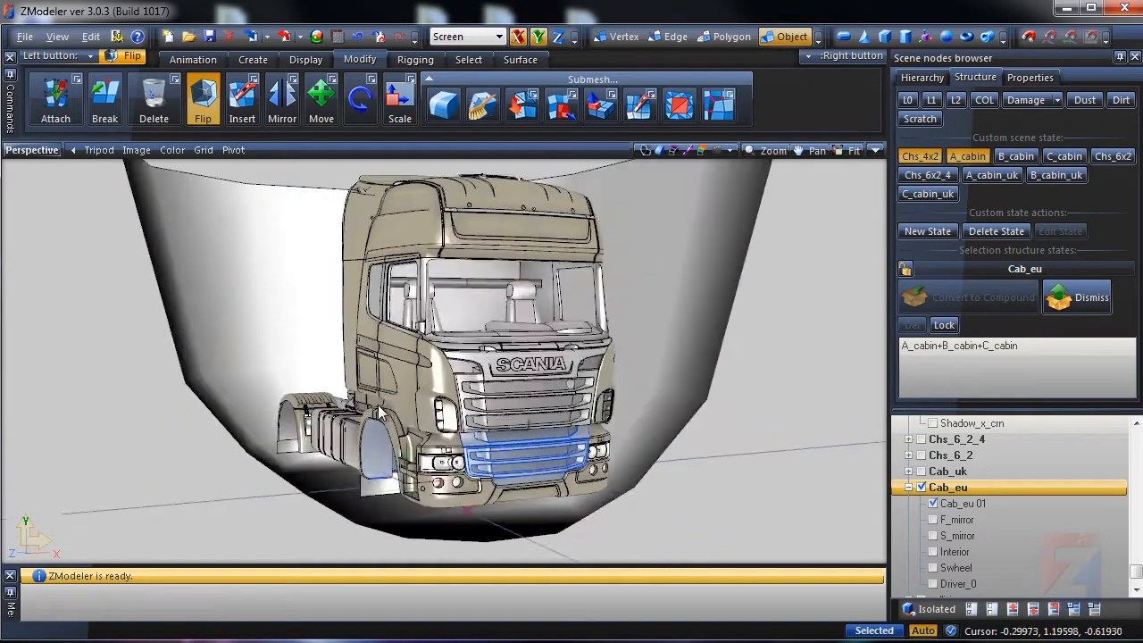
Bake self-shadow vertex shading onto the truck and set the viewports to Front and Left.
click(564, 59)
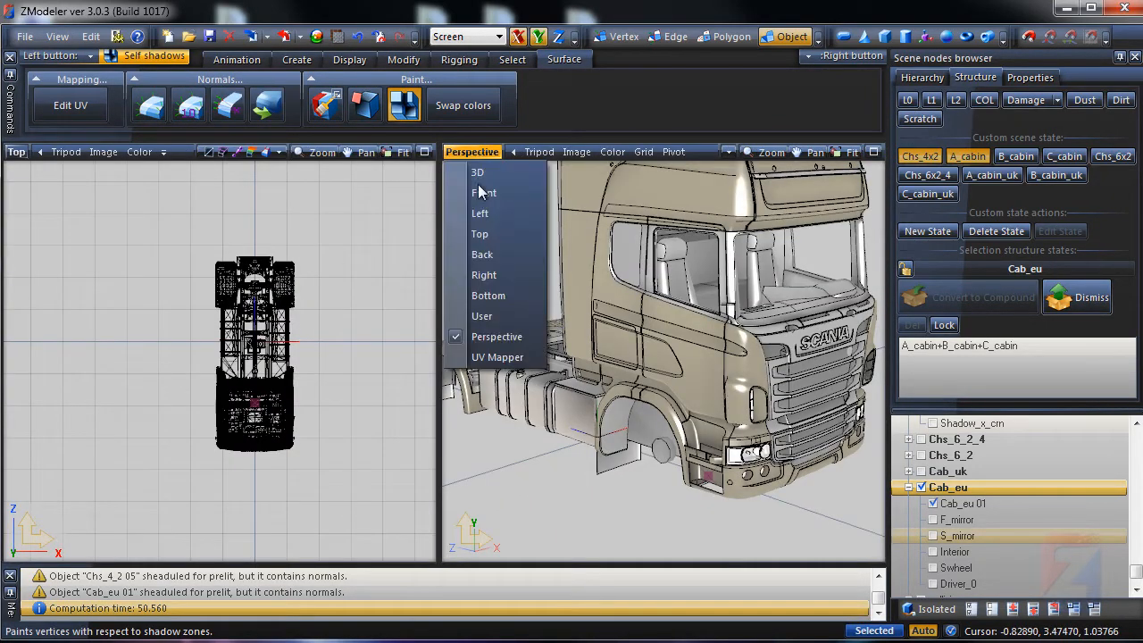
click(479, 212)
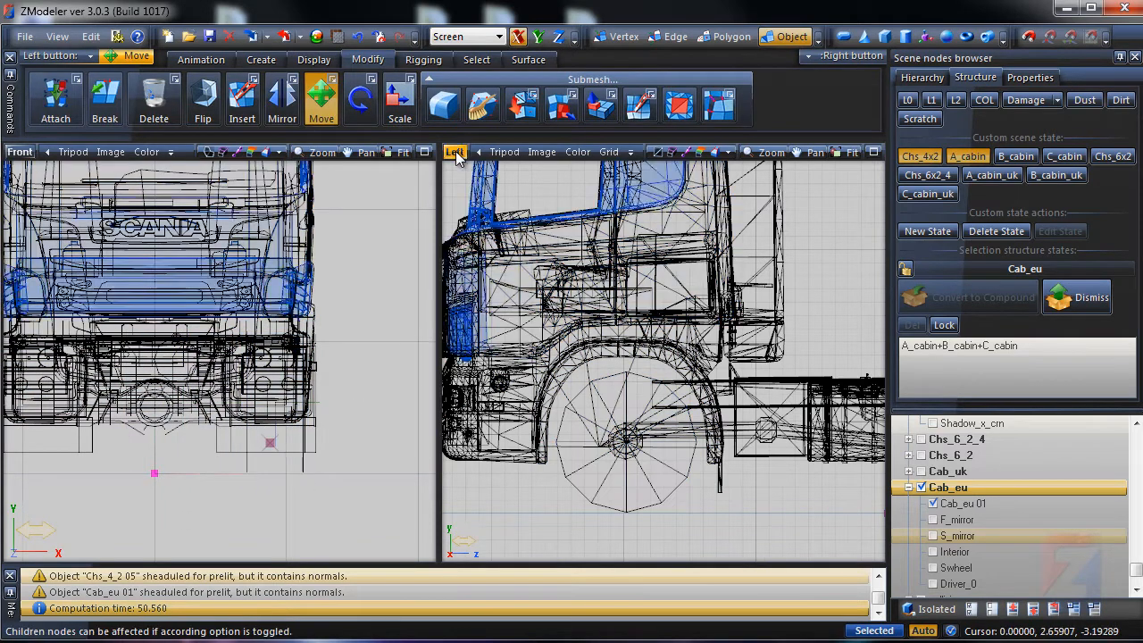
Move the shadow disc into the front wheel and copy it as a second disc.
click(455, 150)
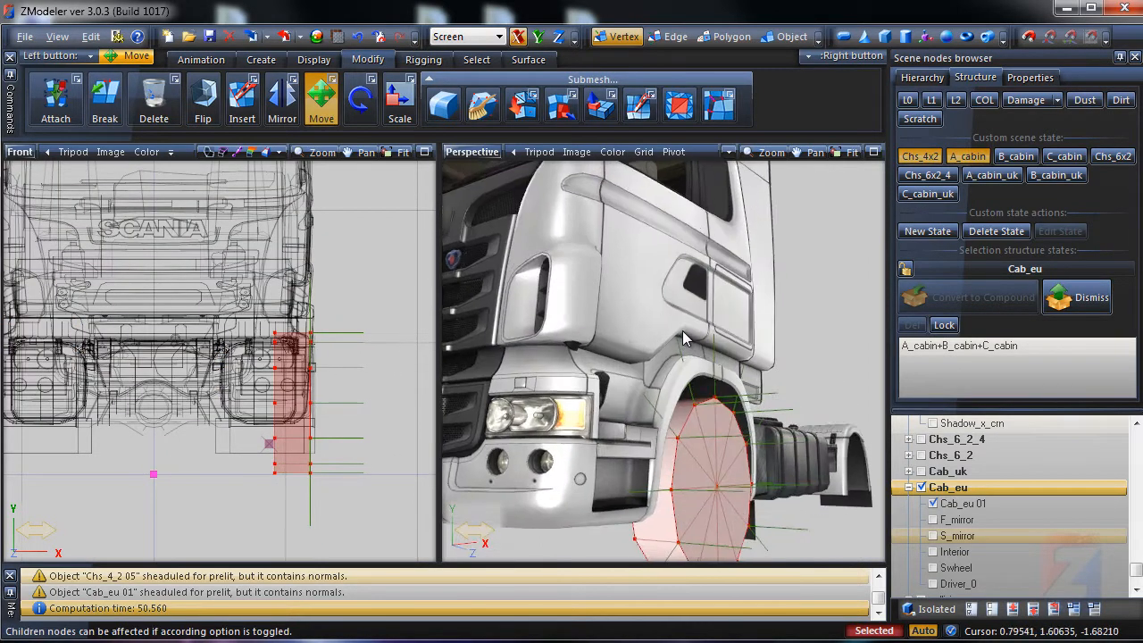
drag(684, 340, 697, 358)
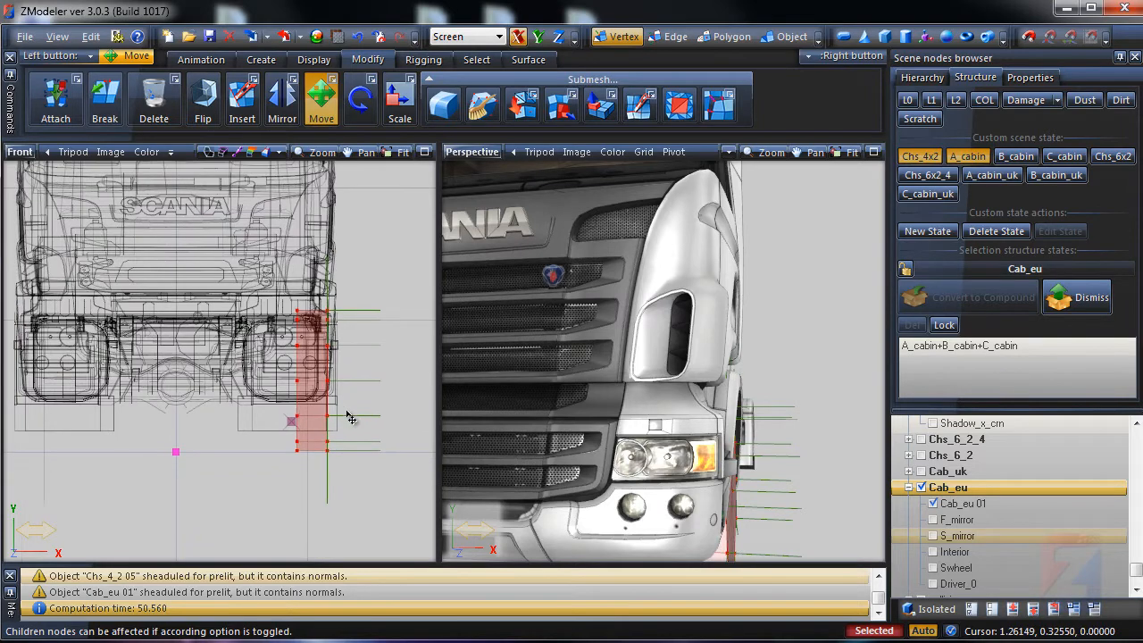
click(792, 37)
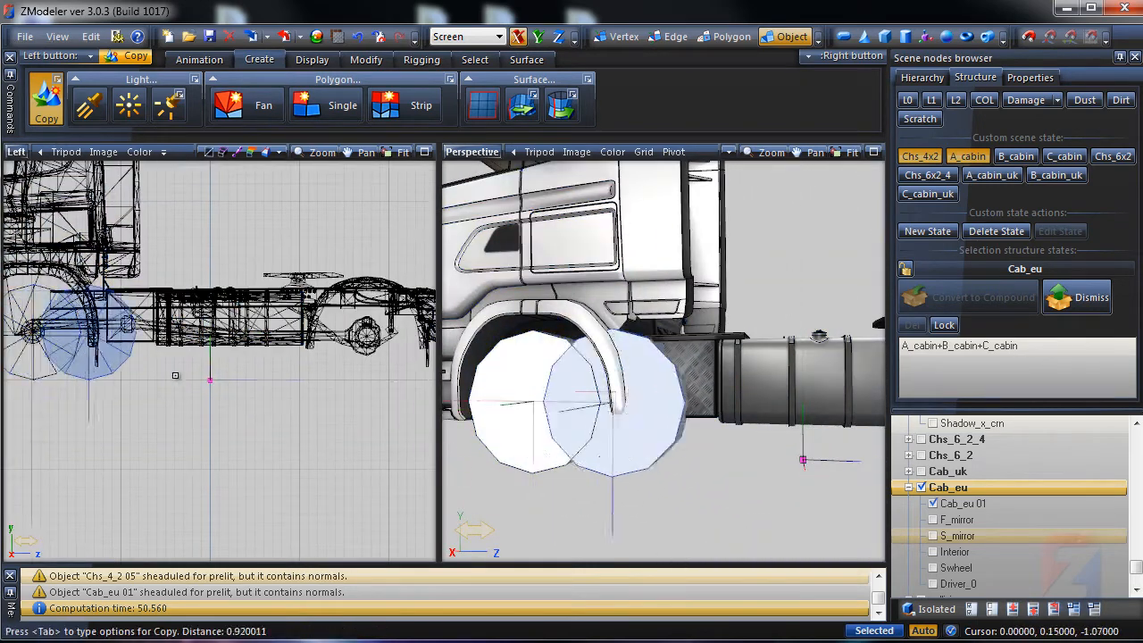
Place the copied cylinder shadow volume at the rear wheels and add a Dummy Helper node.
click(733, 37)
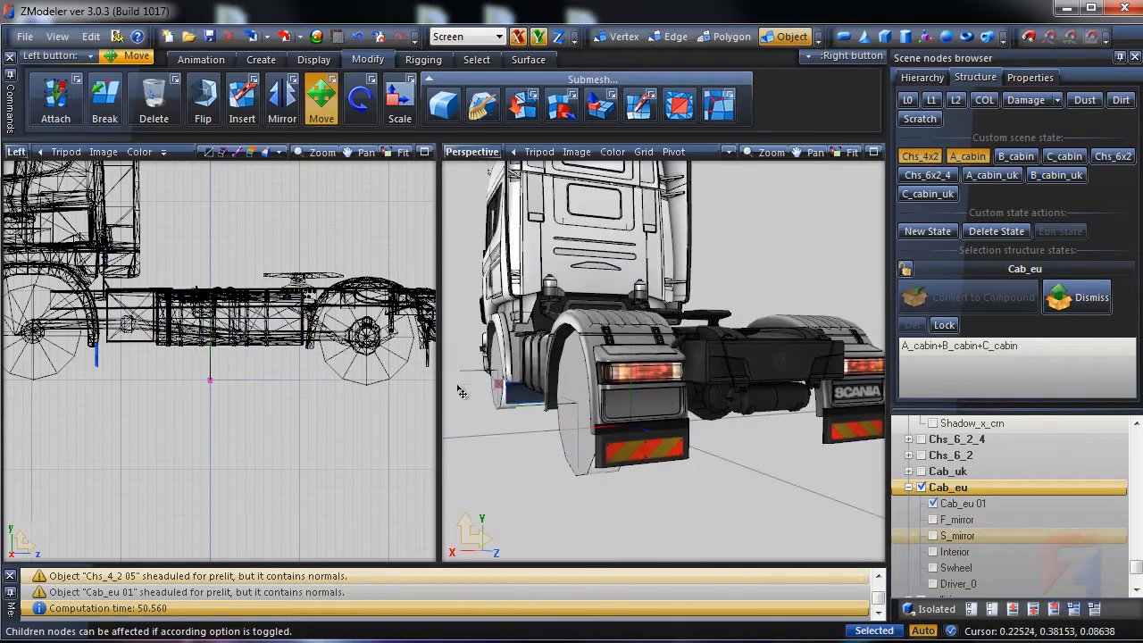
click(622, 36)
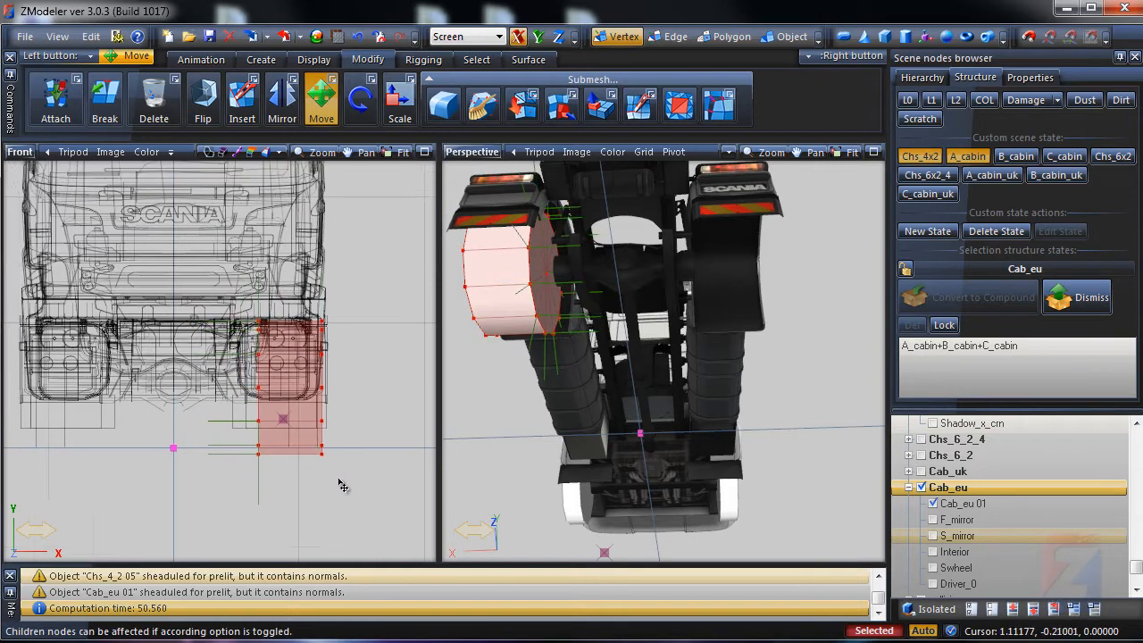
click(790, 37)
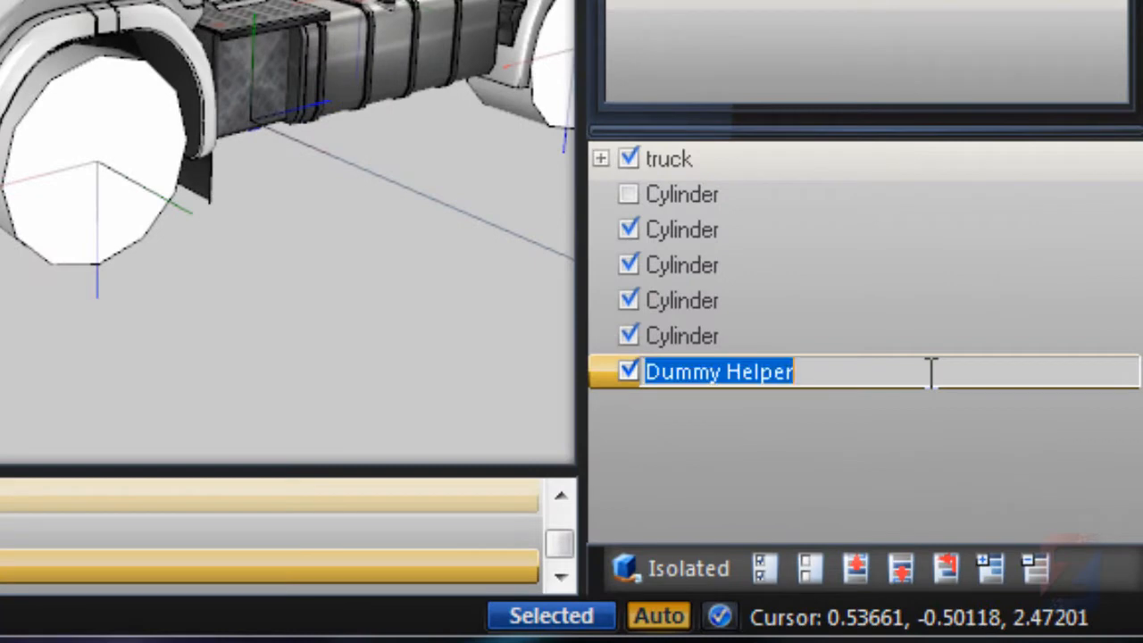
Name the helper 'shadow volumes' and group the five wheel cylinders under it, hidden.
text(shadow w)
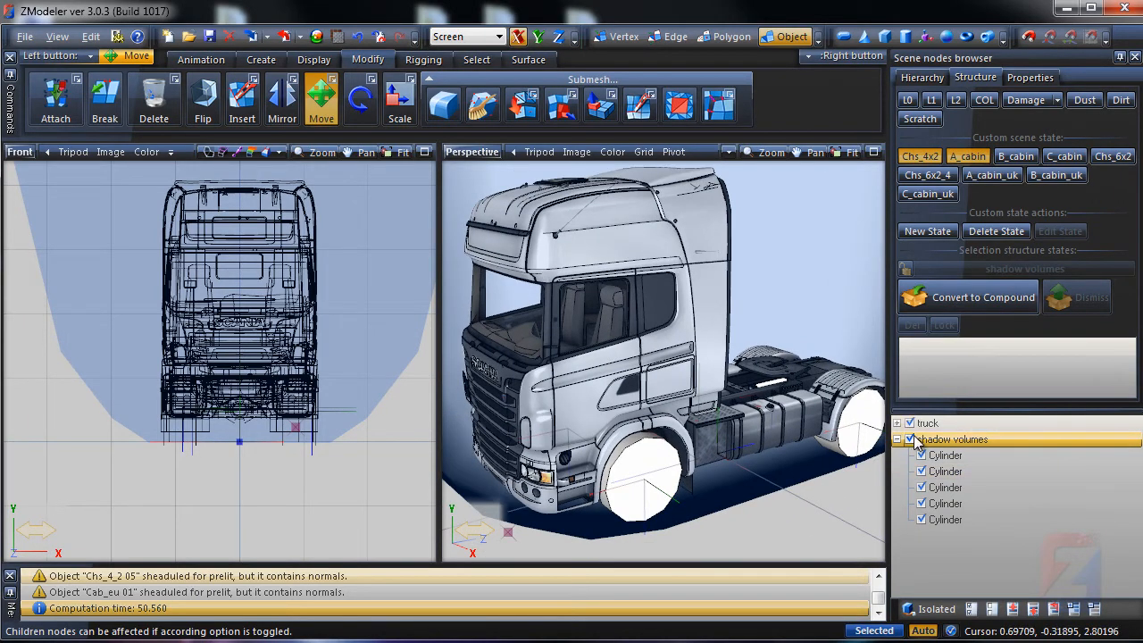
click(897, 439)
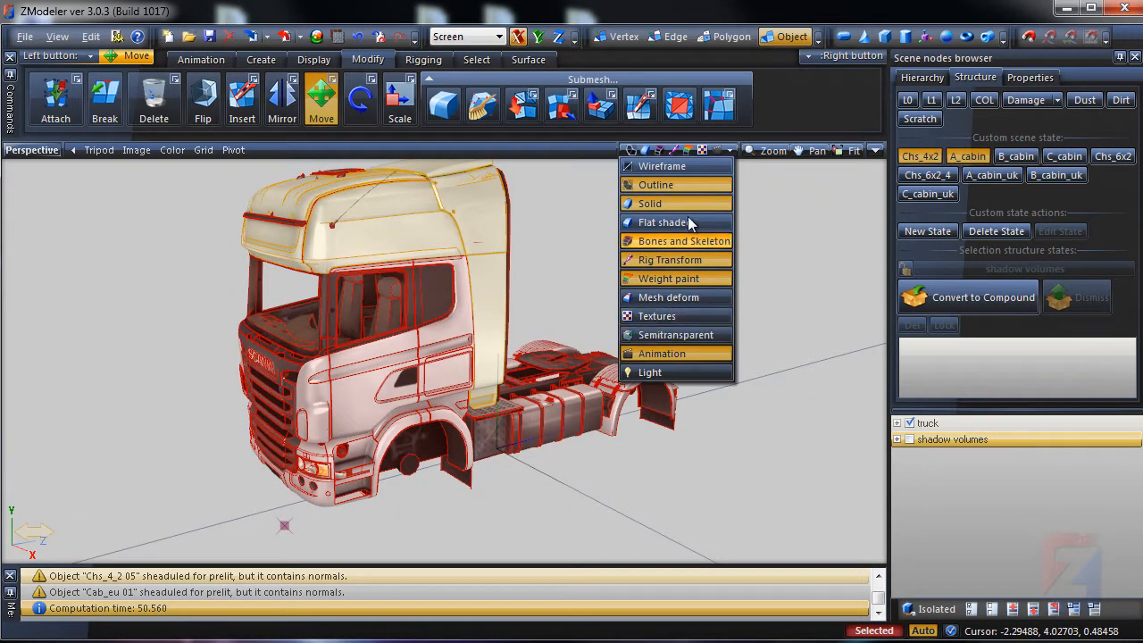
Shadow-paint the truck with strength 100, range 8.000, light grey (205,205,205) and black shadow.
click(664, 223)
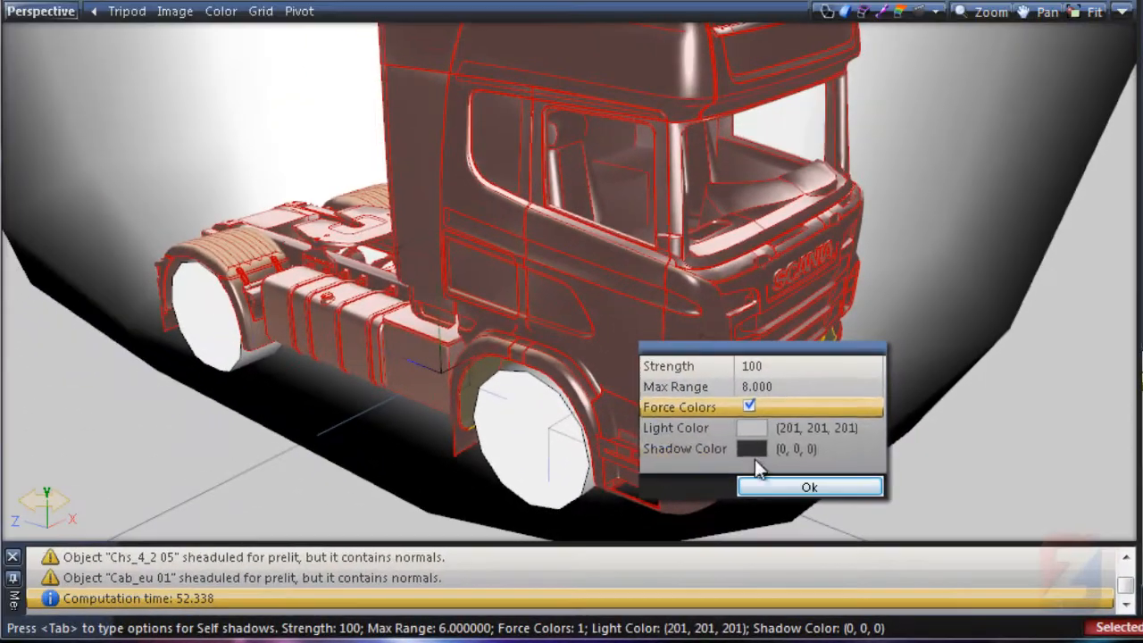
click(751, 448)
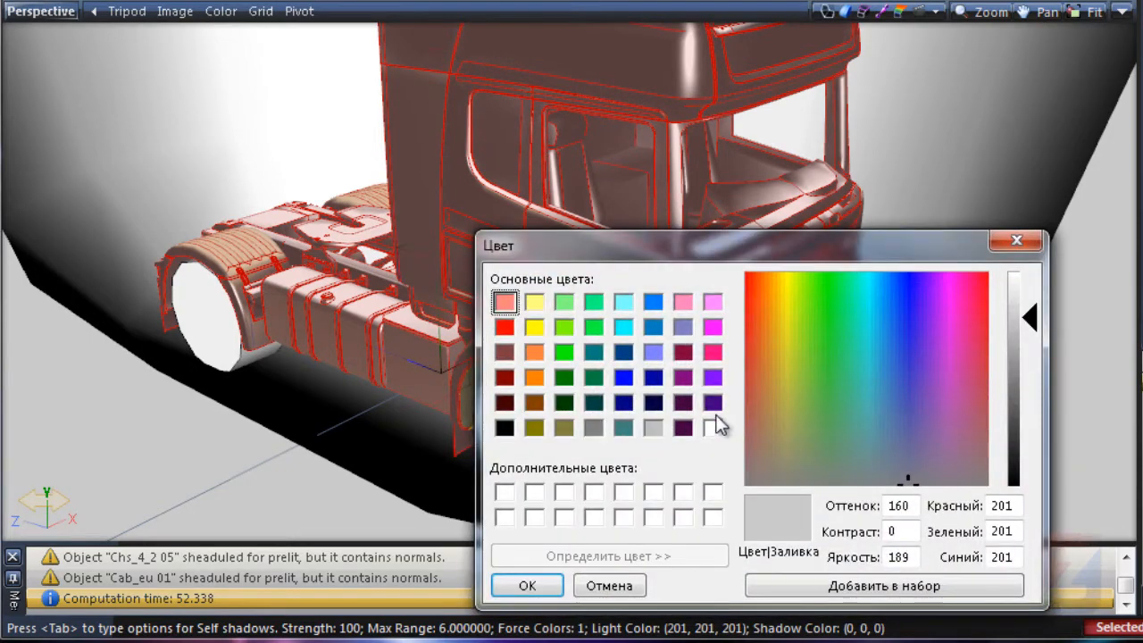
click(654, 428)
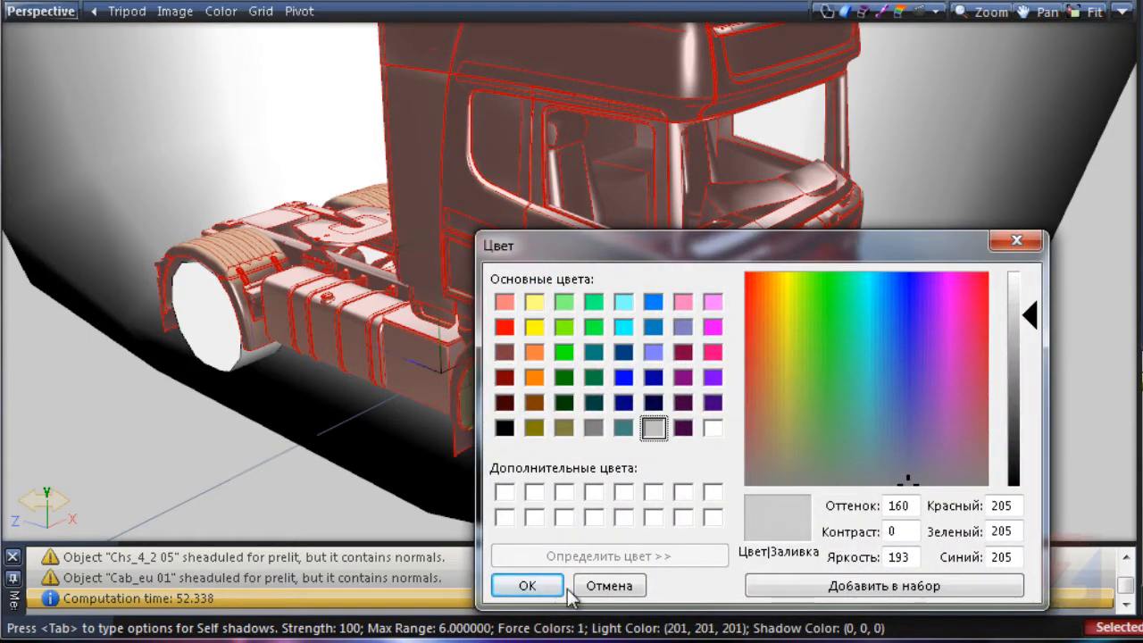
click(526, 585)
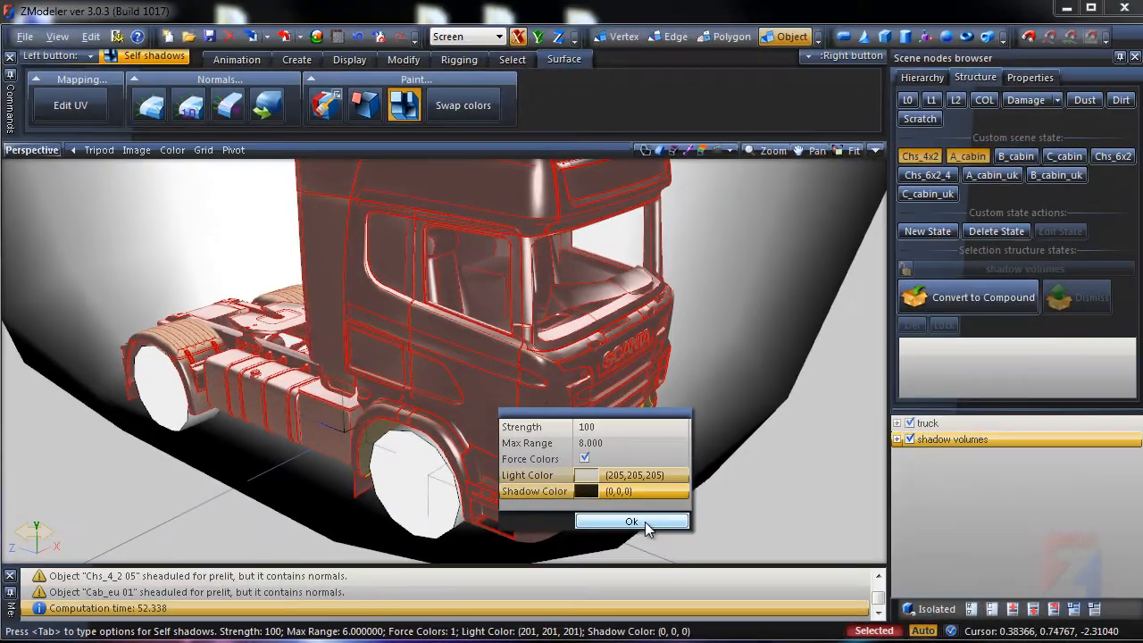
click(631, 520)
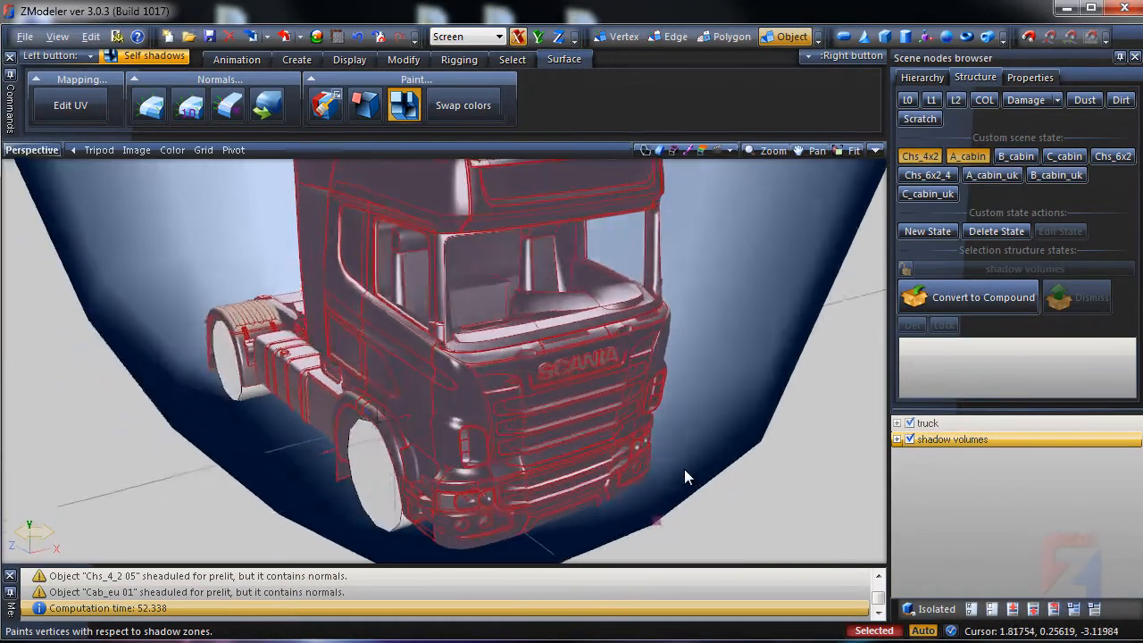
Orbit around the truck to inspect the baked self-shadow shading from behind.
drag(687, 478, 518, 482)
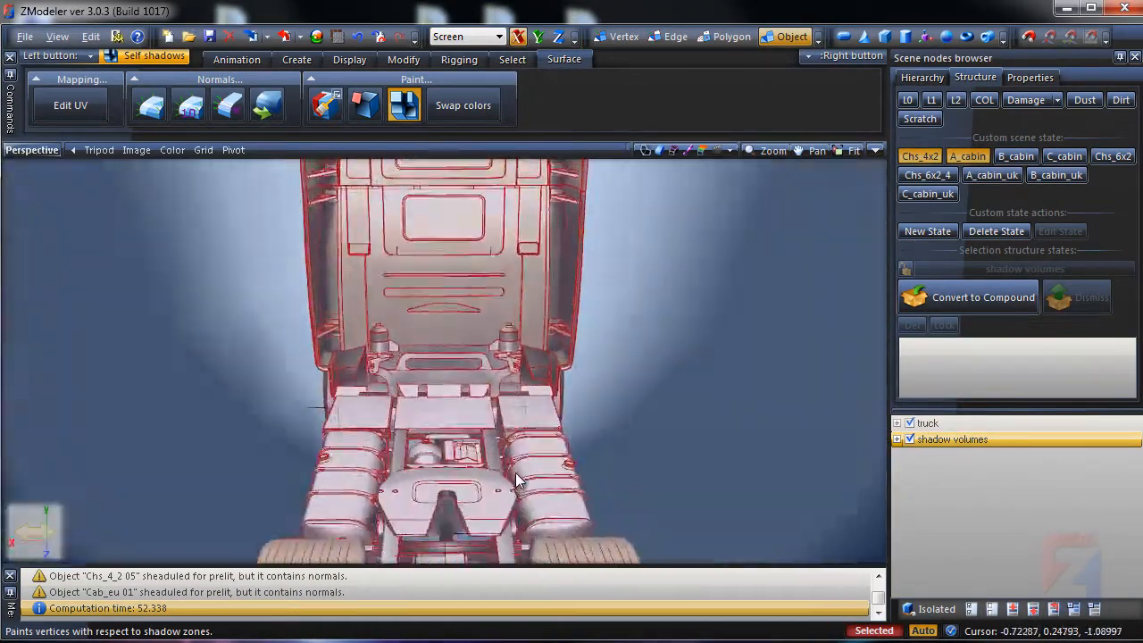
drag(518, 483, 692, 469)
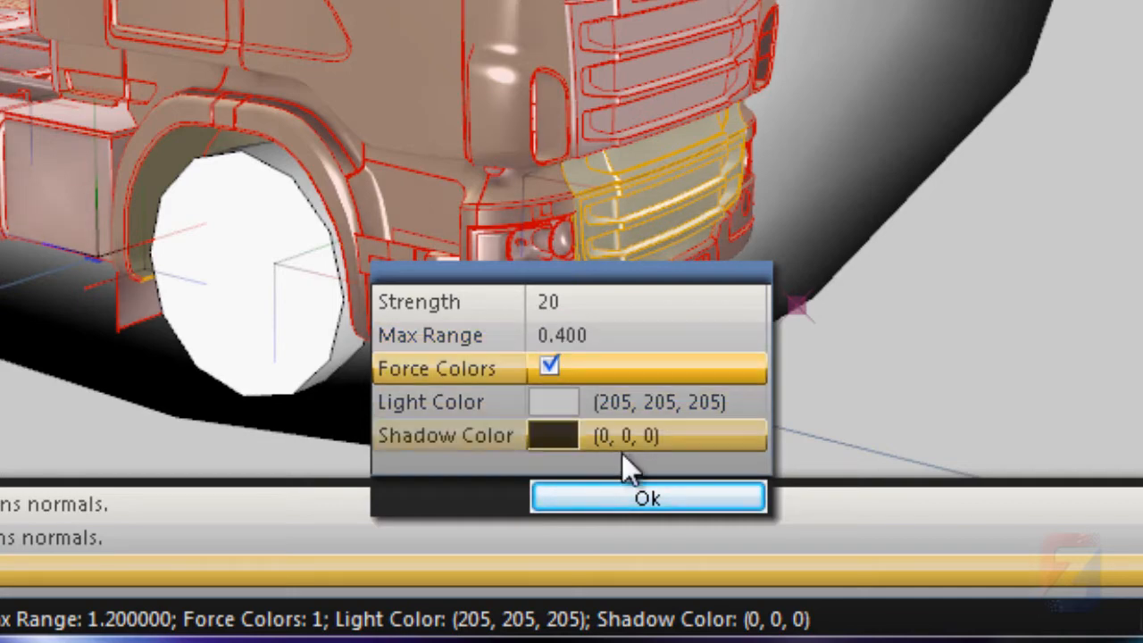
Repaint the front parts with strength 20, reducing max range to 0.200.
click(647, 498)
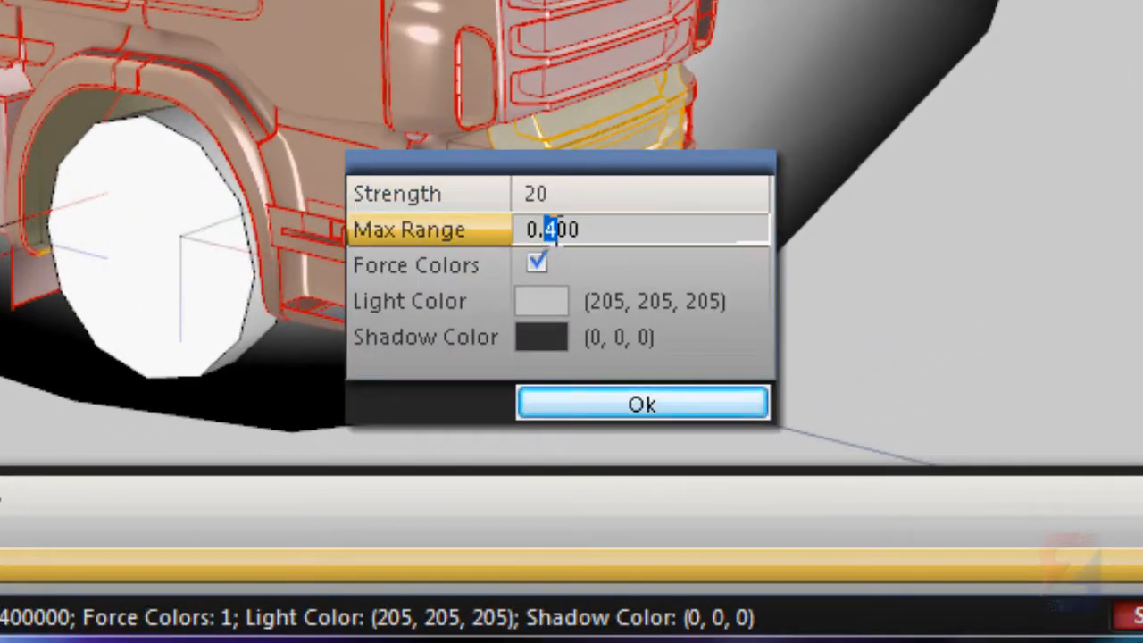
click(753, 237)
text(0.200)
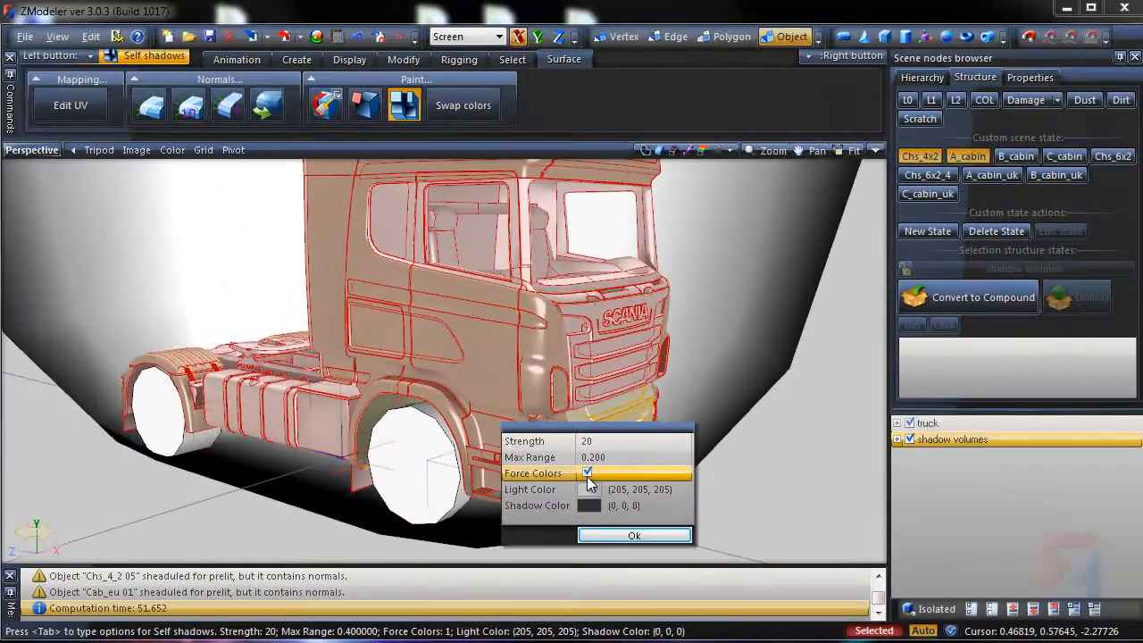
click(635, 535)
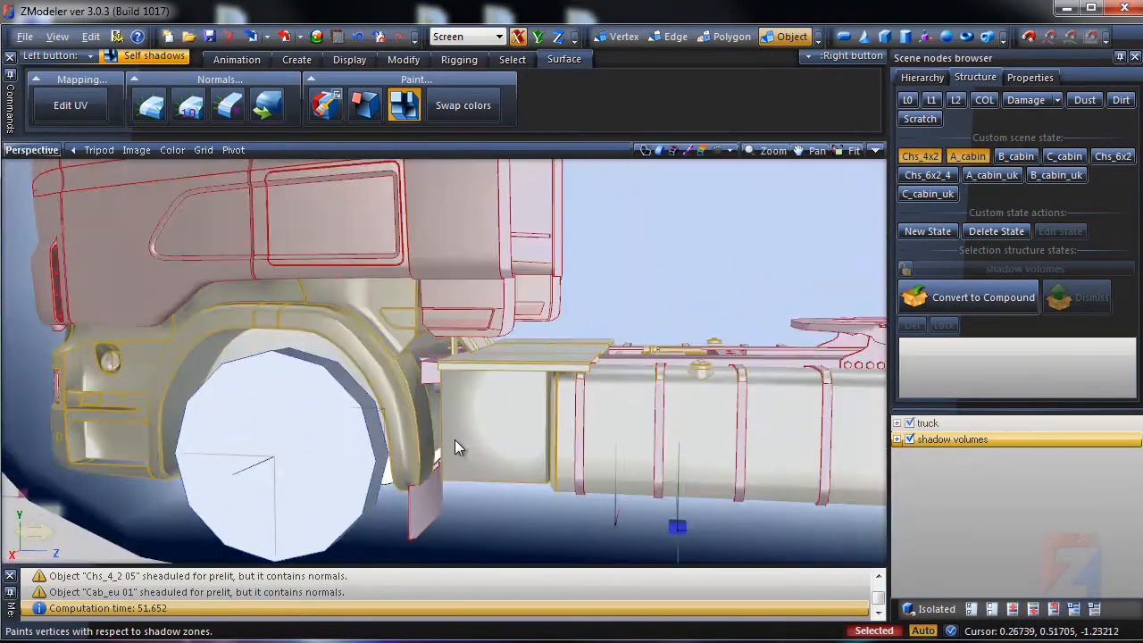
Orbit around the back of the cab to inspect the painted shadows.
drag(456, 446, 500, 348)
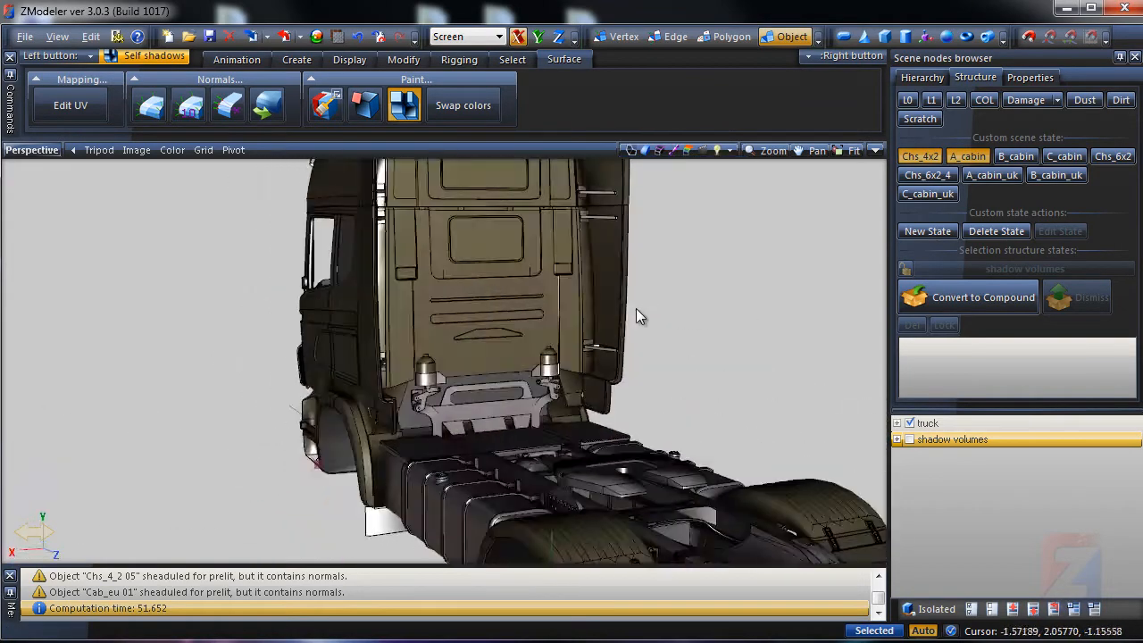
drag(638, 315, 722, 351)
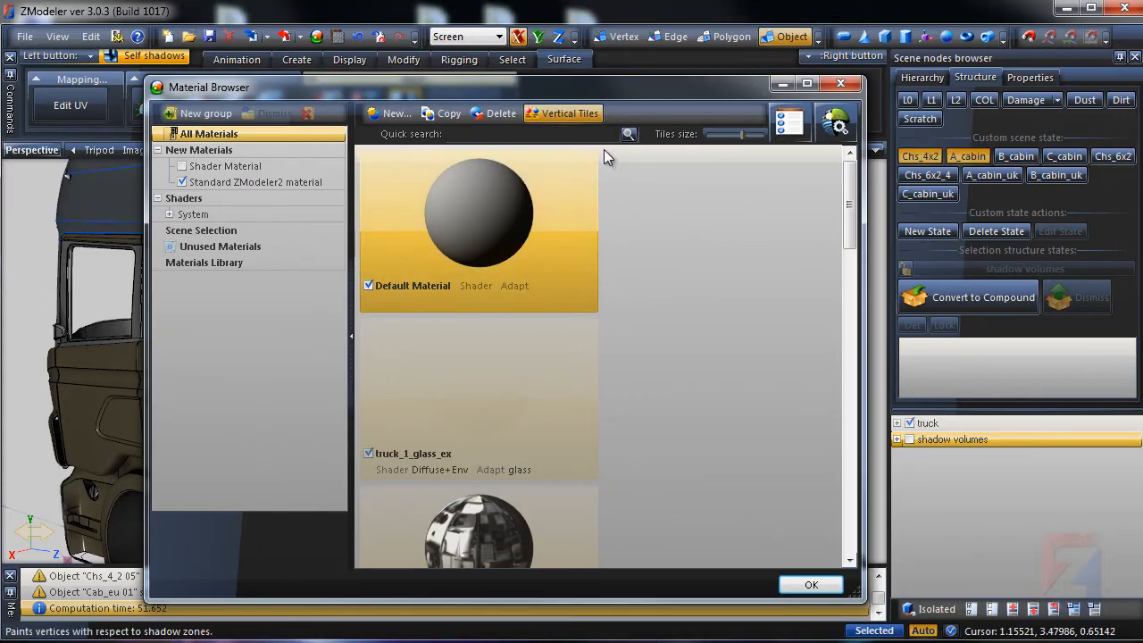
Scroll the Material Browser list and close it, leaving the truck in plain grey shading.
scroll(down, 3)
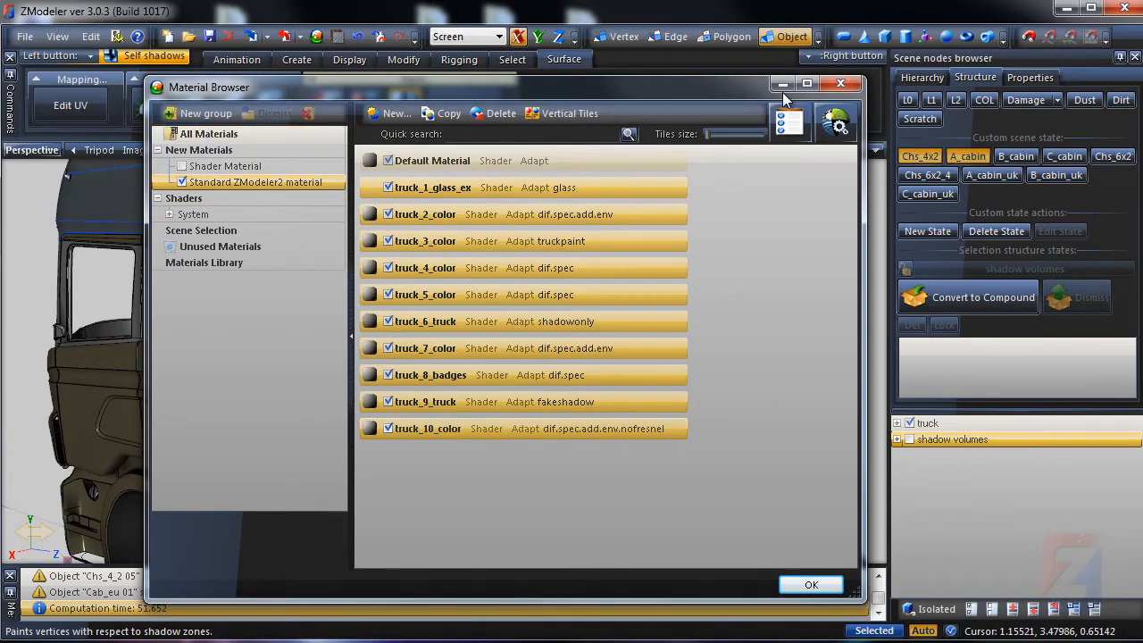
click(840, 83)
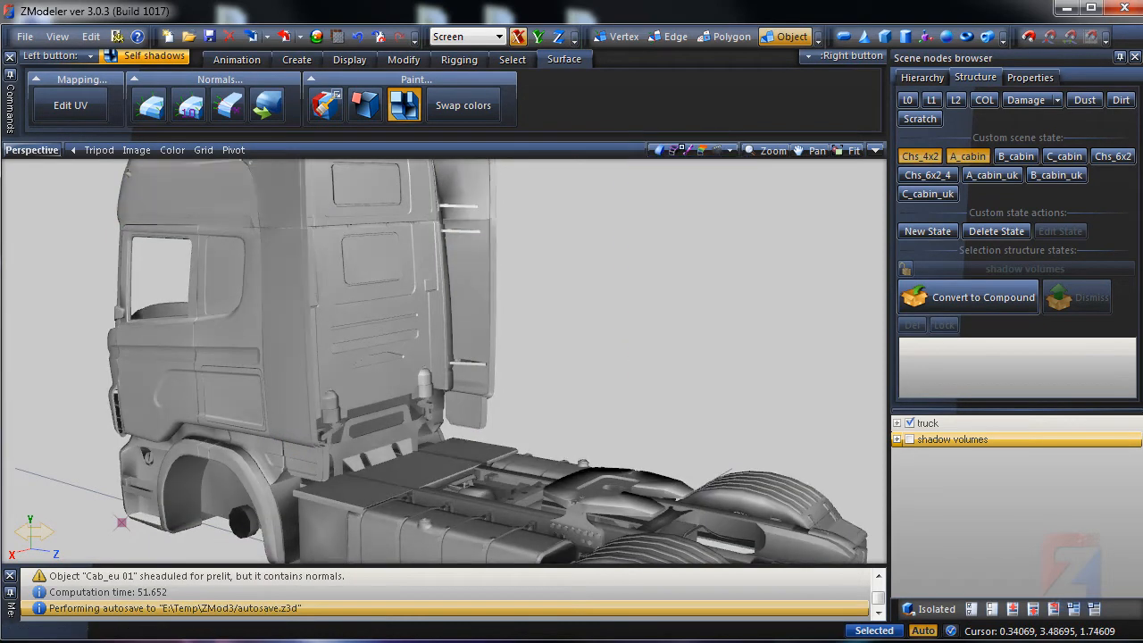
drag(447, 357, 612, 306)
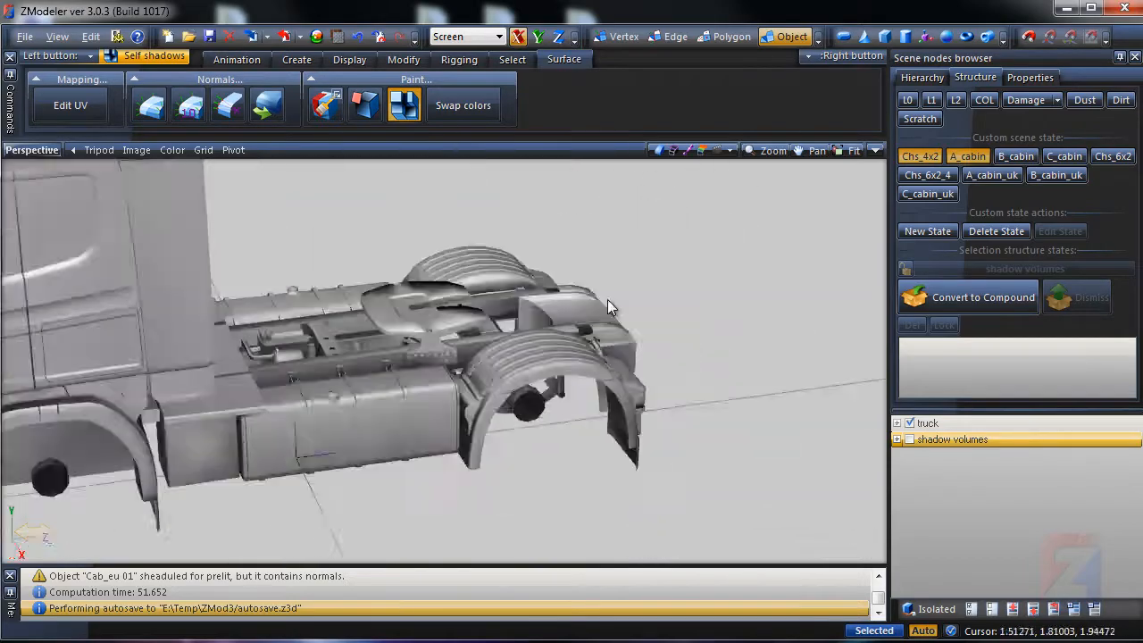
drag(612, 306, 536, 335)
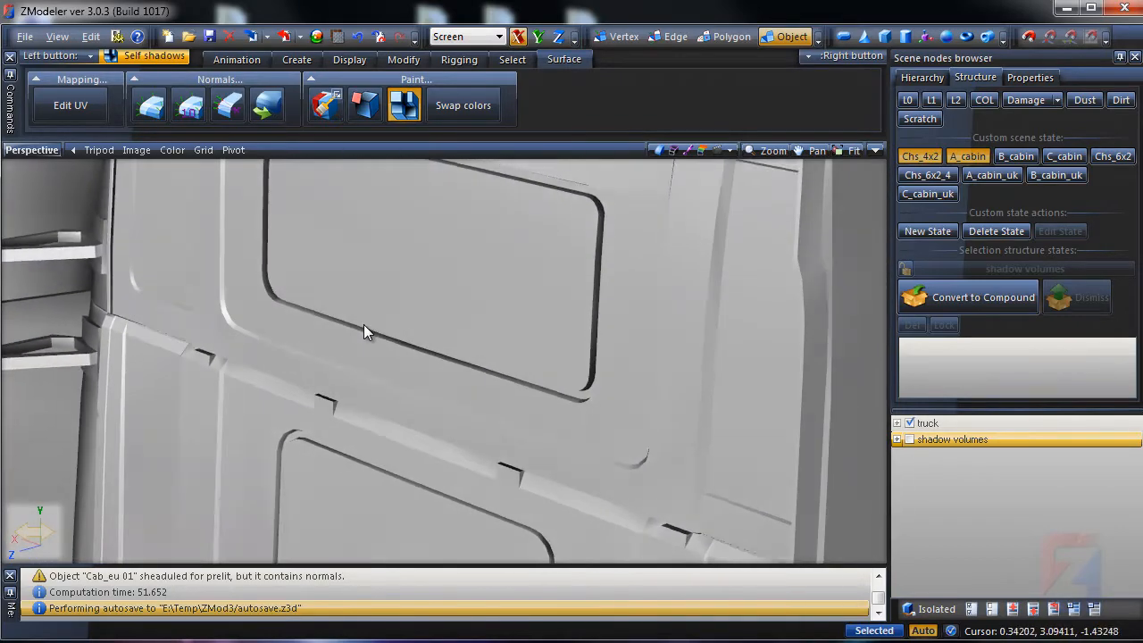
drag(364, 333, 423, 277)
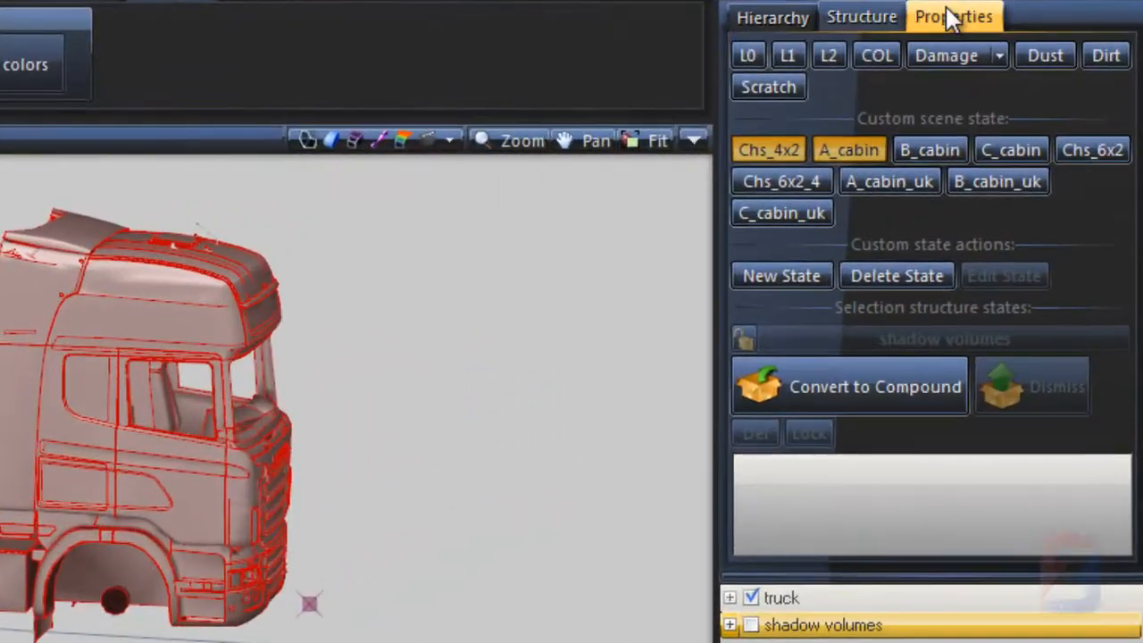
Apply the cab's vertex format (normals on, diffuse colour off) in Properties > Mesh > Vertices > Format.
click(953, 16)
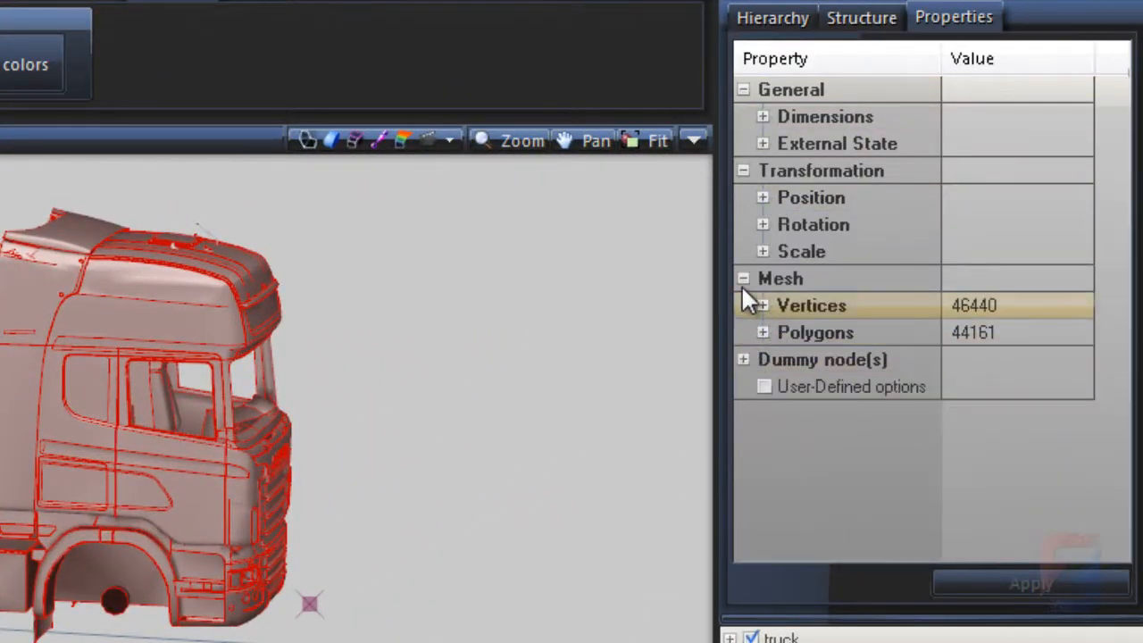
click(763, 305)
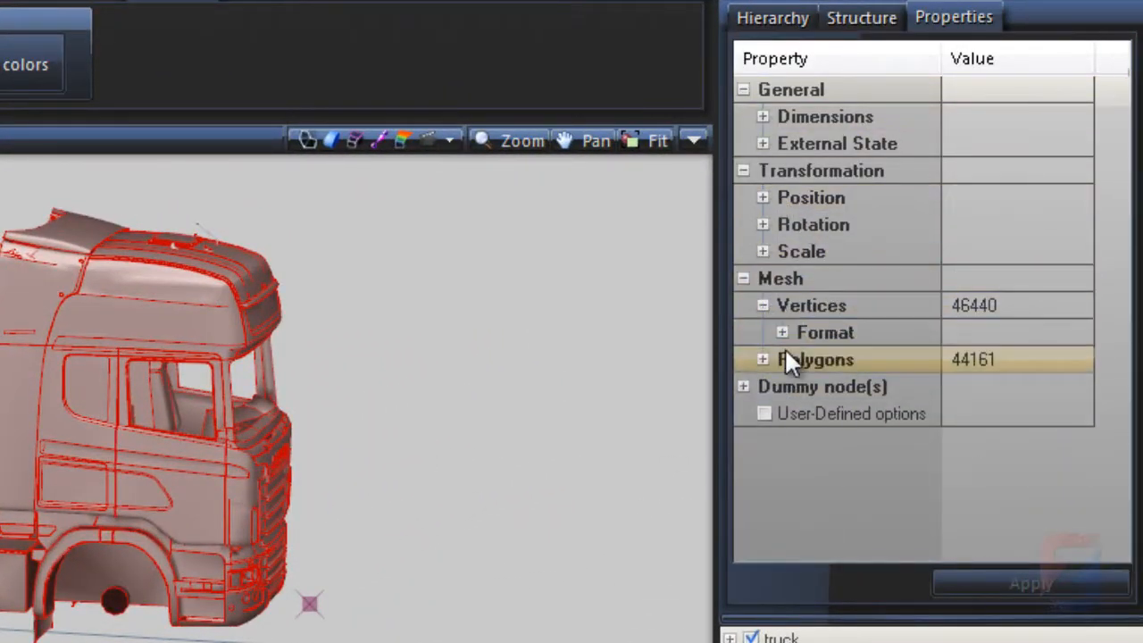
click(782, 332)
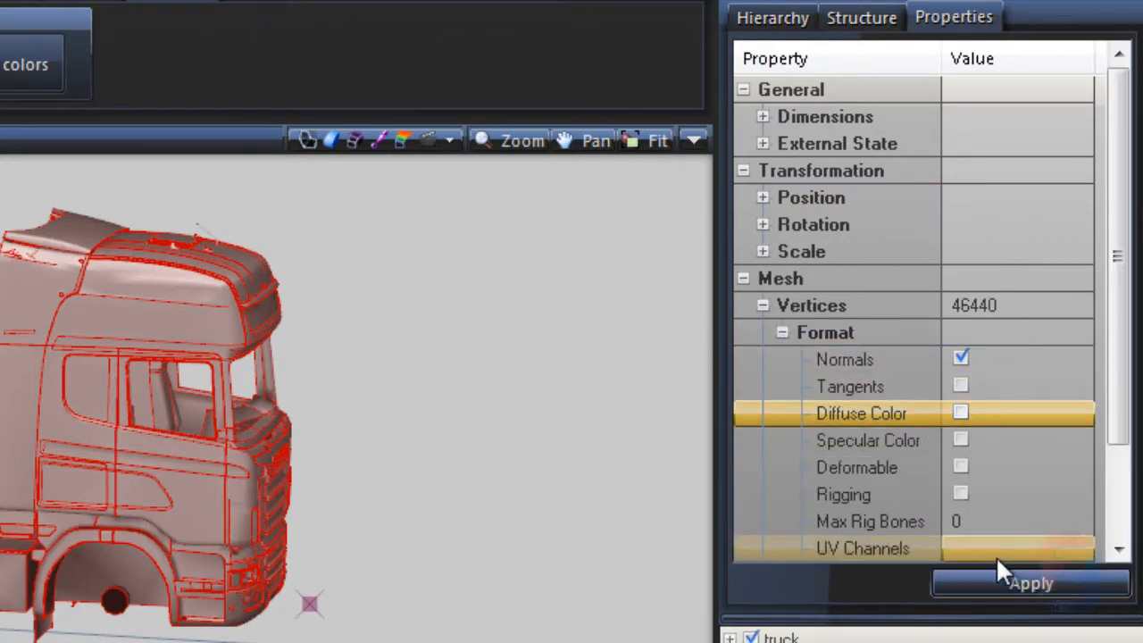
click(1030, 583)
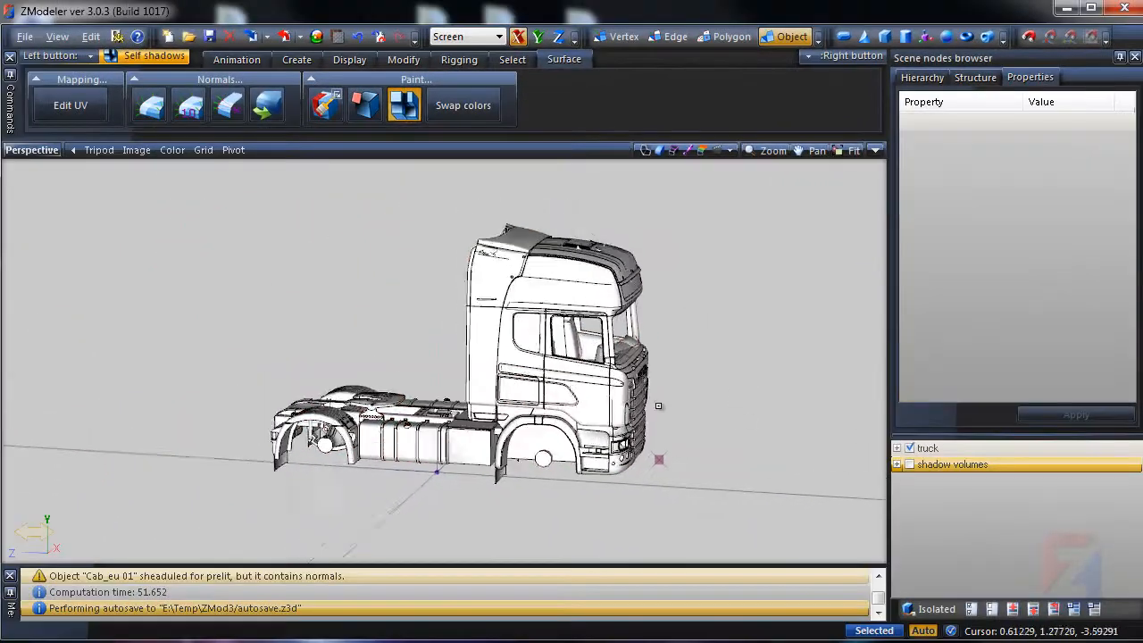
click(702, 150)
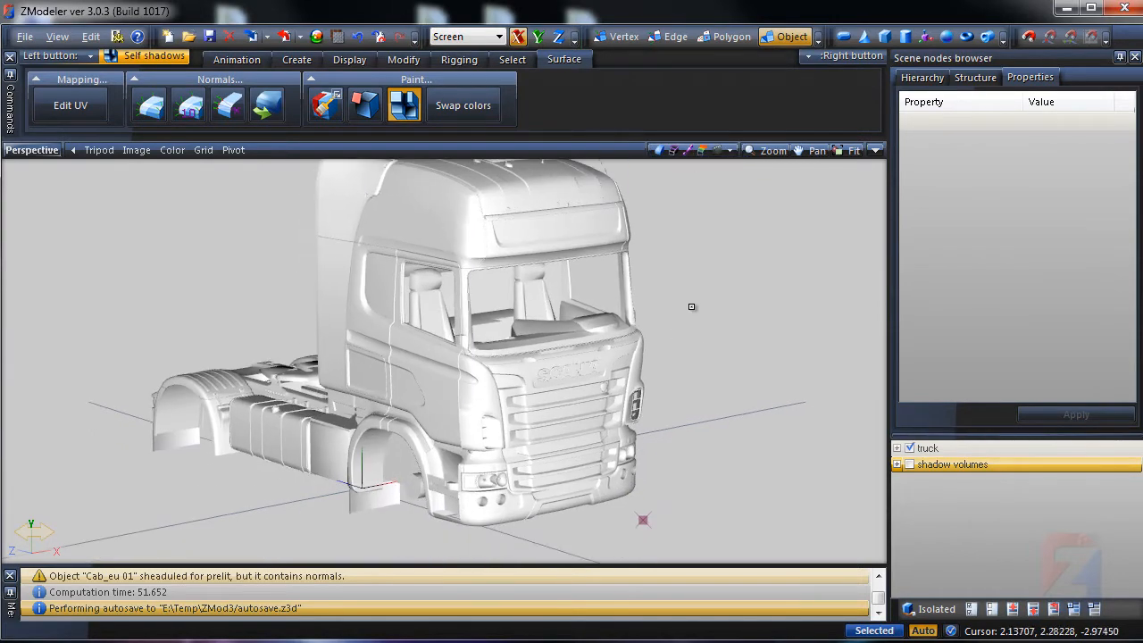
Orbit the truck front and back to check the clean white shading.
drag(691, 306, 496, 351)
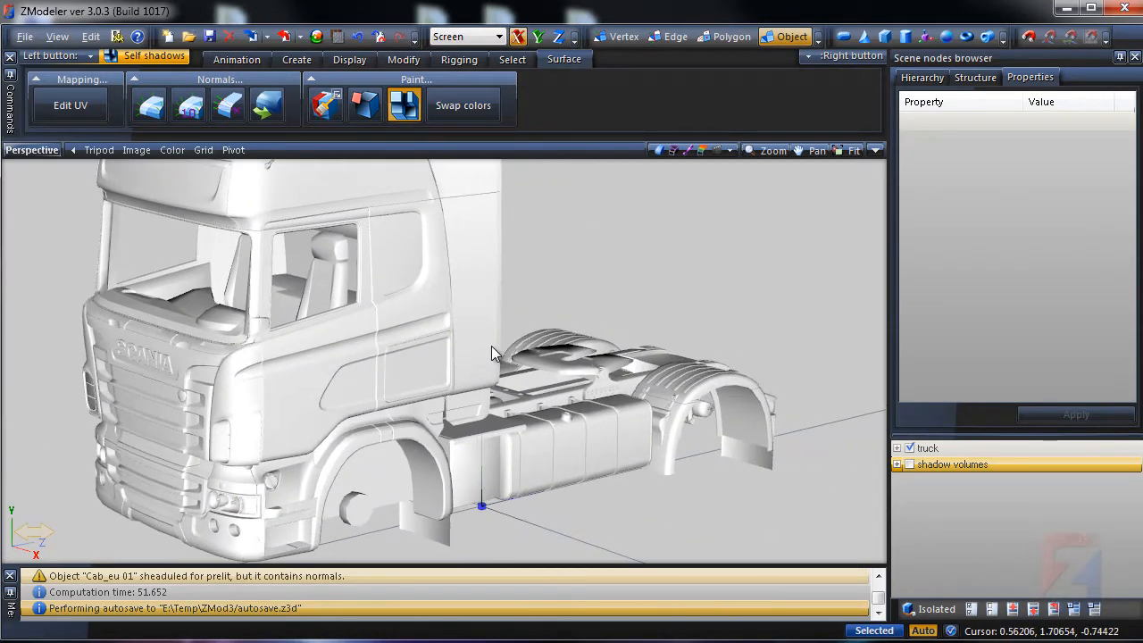
drag(495, 353, 419, 331)
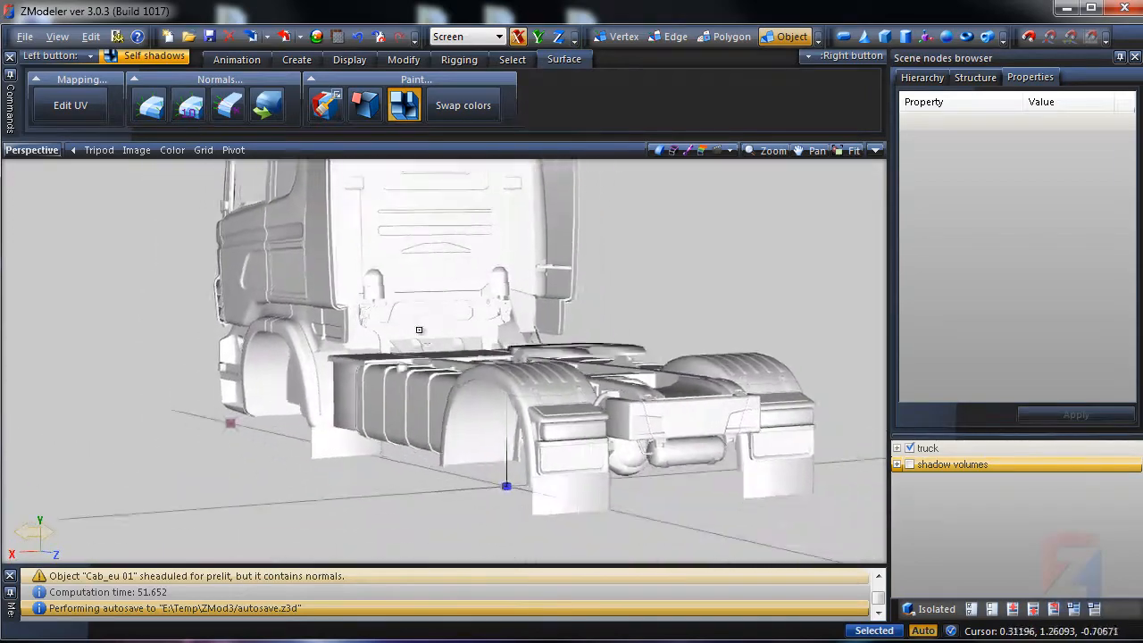